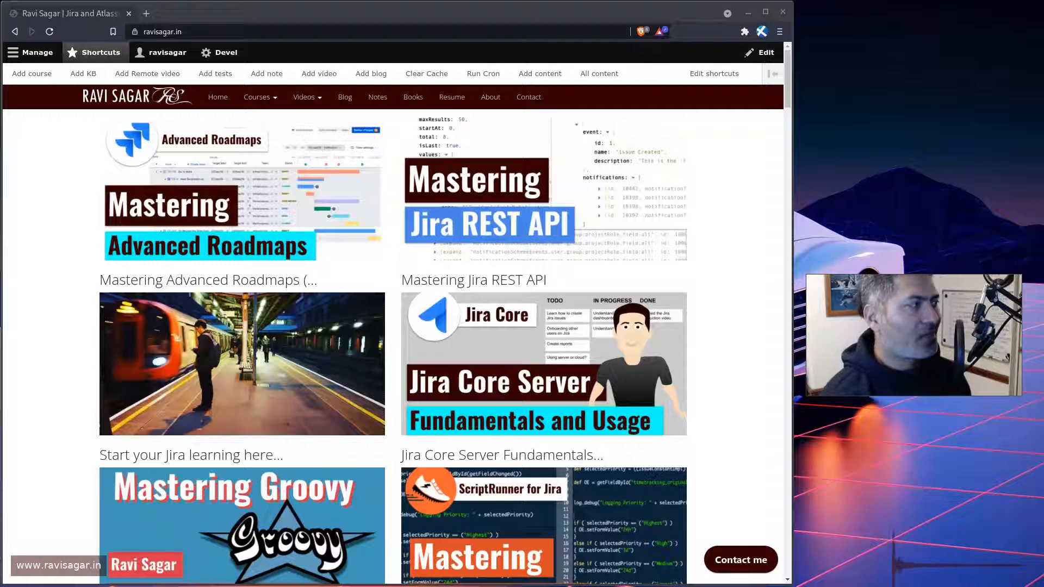
pyautogui.moveTo(481, 168)
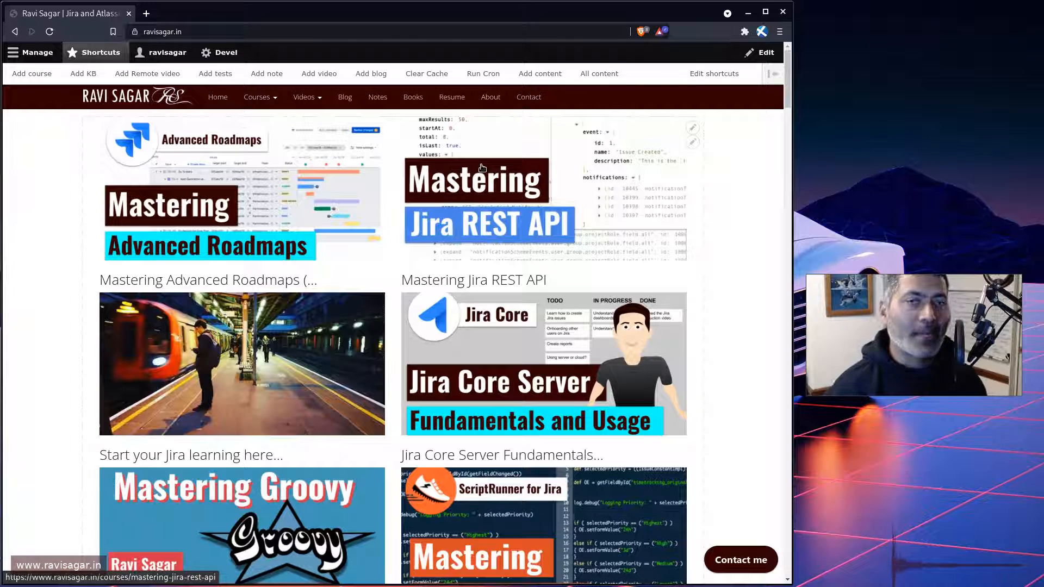
pyautogui.moveTo(67, 181)
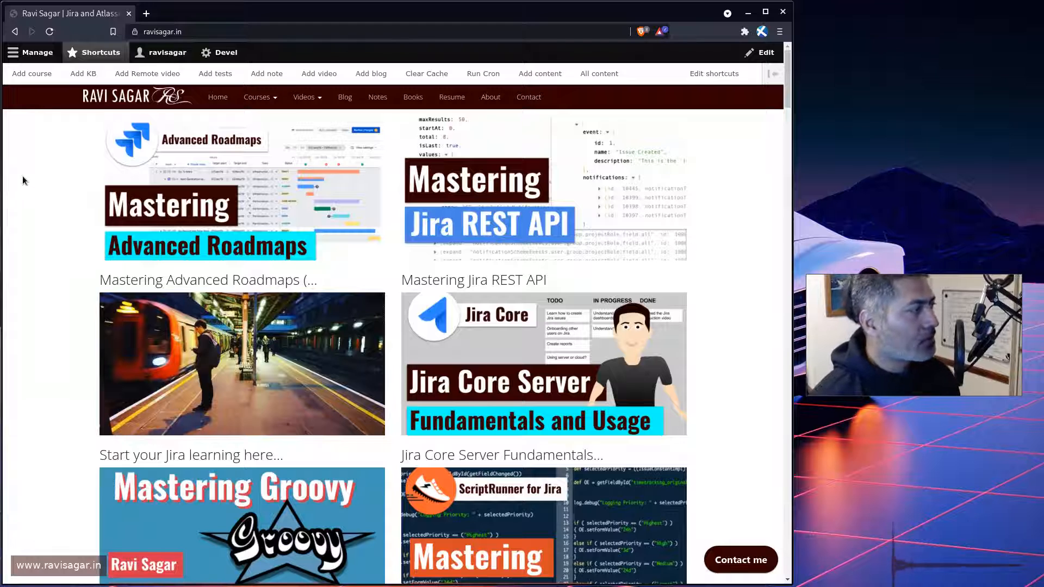
# Load google.co.uk and search for 'jira jobs' to get listings near Slough
pyautogui.write('google.co.uk')
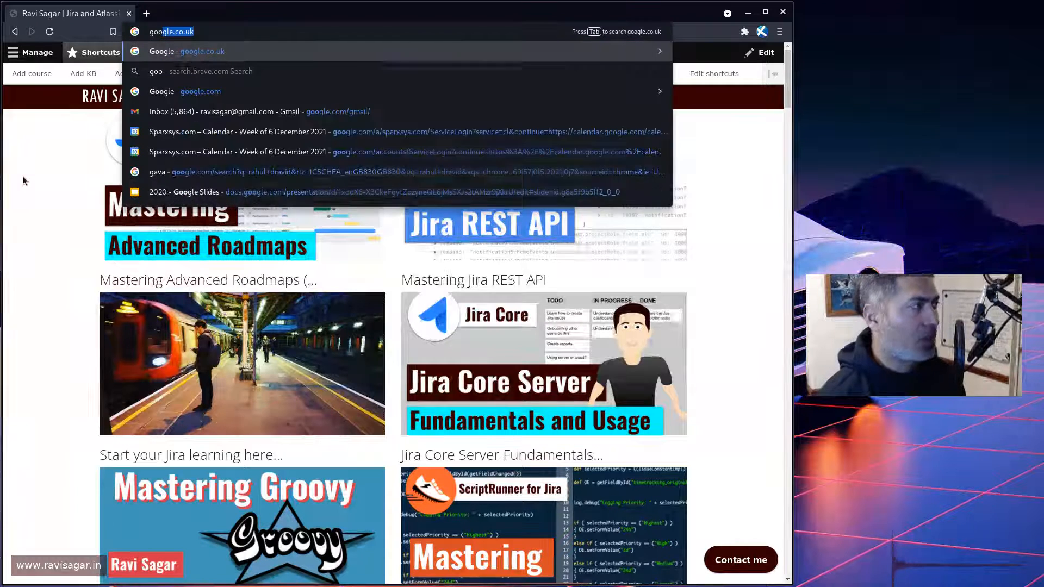
pyautogui.click(200, 51)
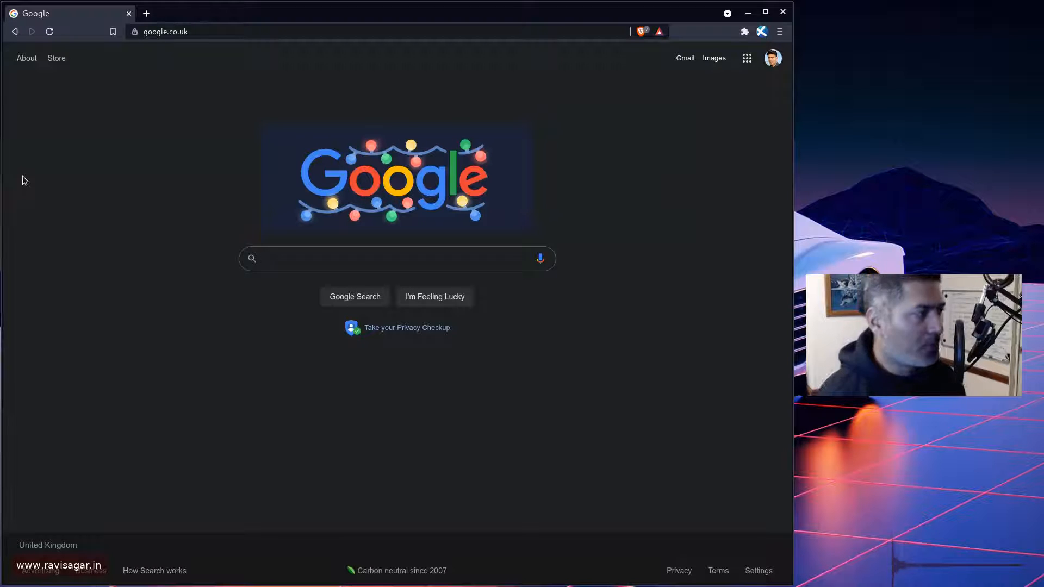
pyautogui.click(397, 258)
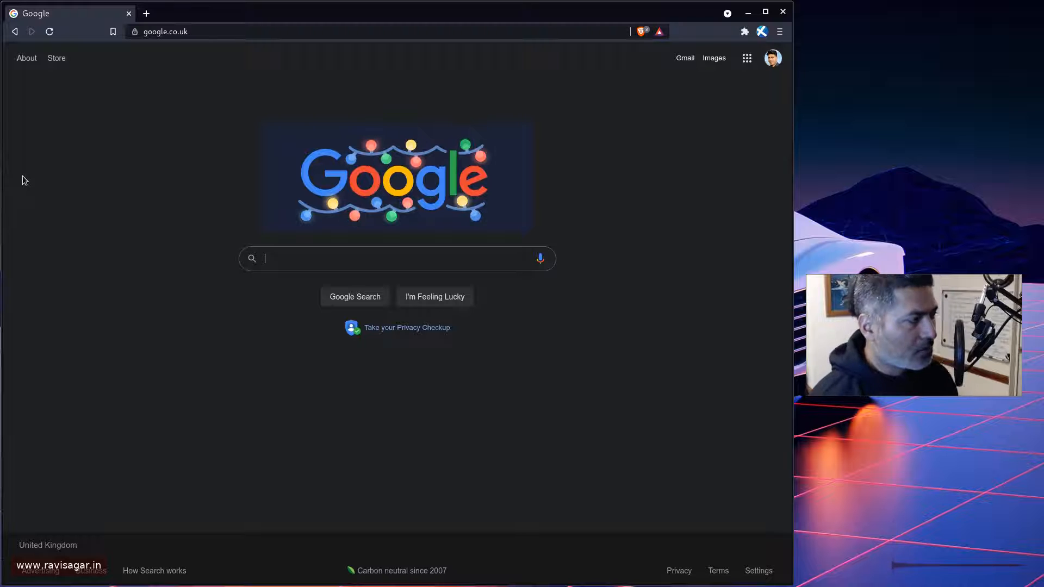
pyautogui.write('Jira')
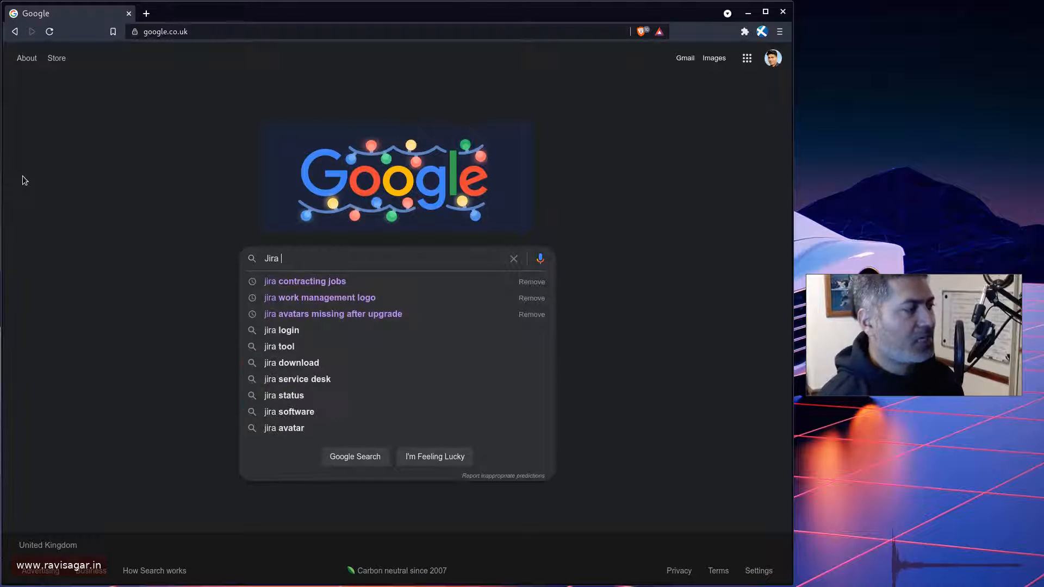
pyautogui.click(305, 281)
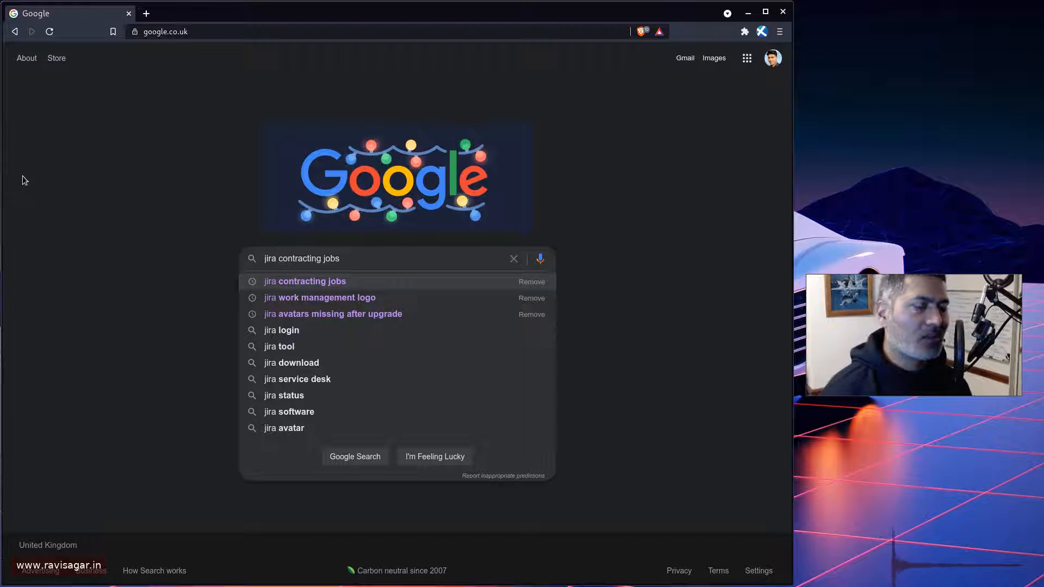
pyautogui.write('jira jobs')
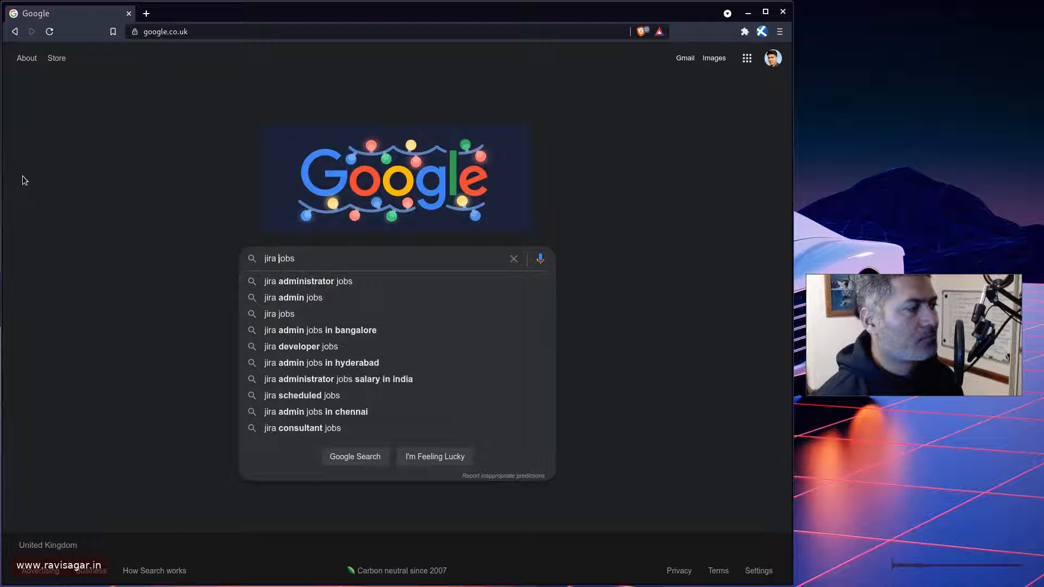
pyautogui.press('Return')
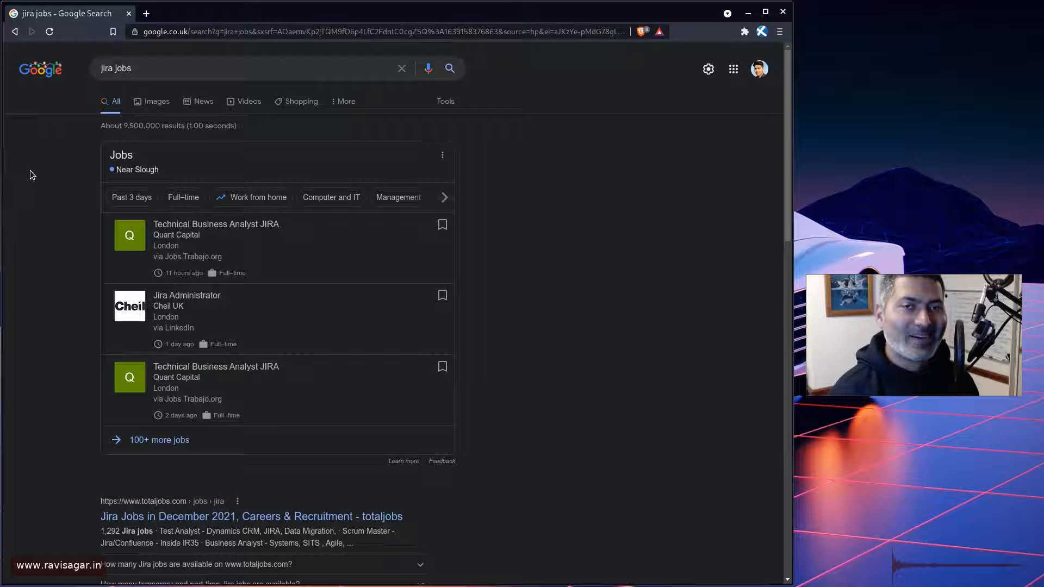
pyautogui.moveTo(215, 224)
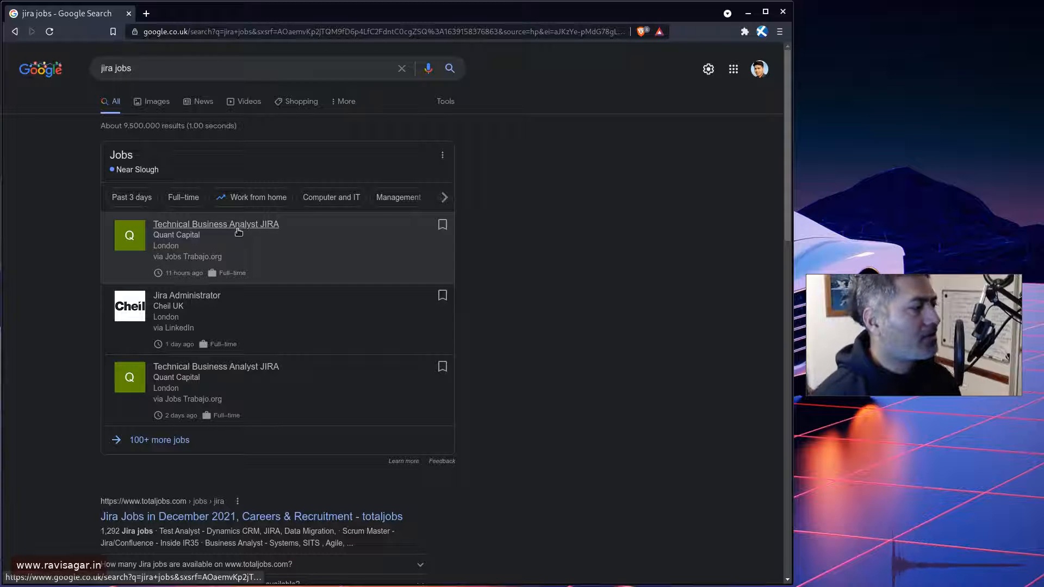
# Open Quant Capital's Technical Business Analyst JIRA listing from the Jobs panel
pyautogui.scroll(-3)
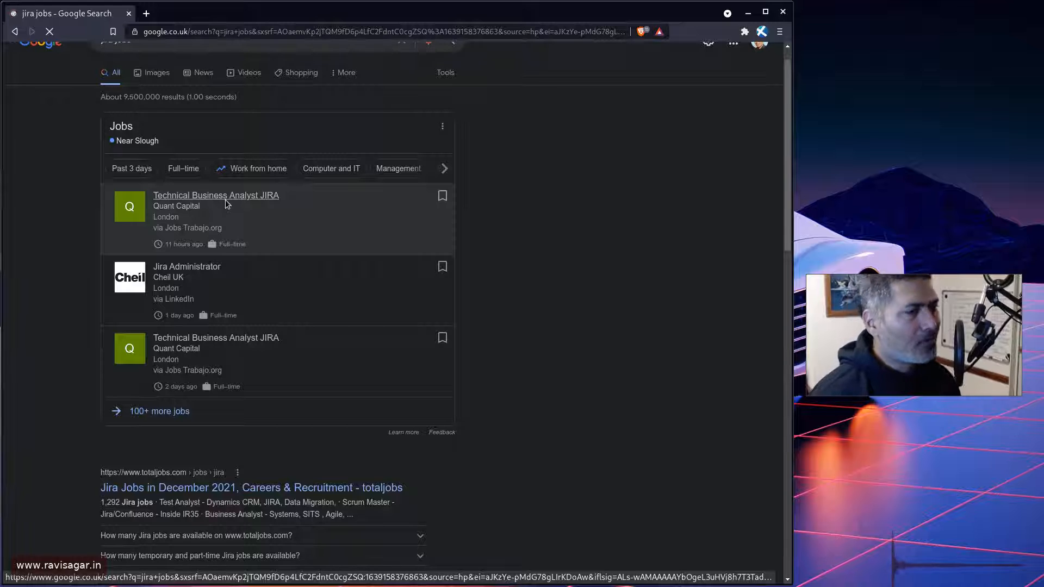
pyautogui.click(215, 195)
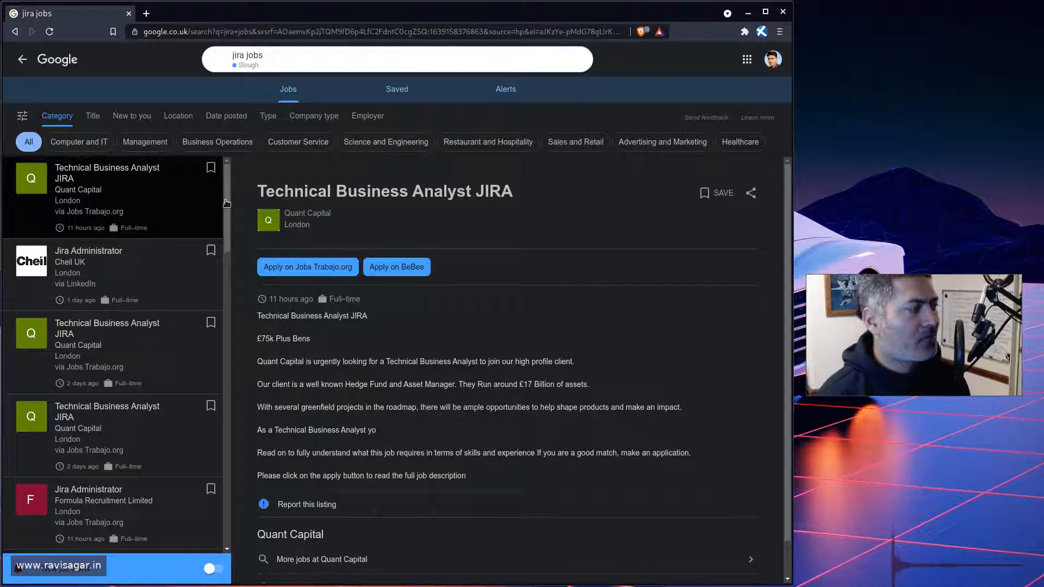
# Scroll through the Technical Business Analyst JIRA job details
pyautogui.scroll(-3)
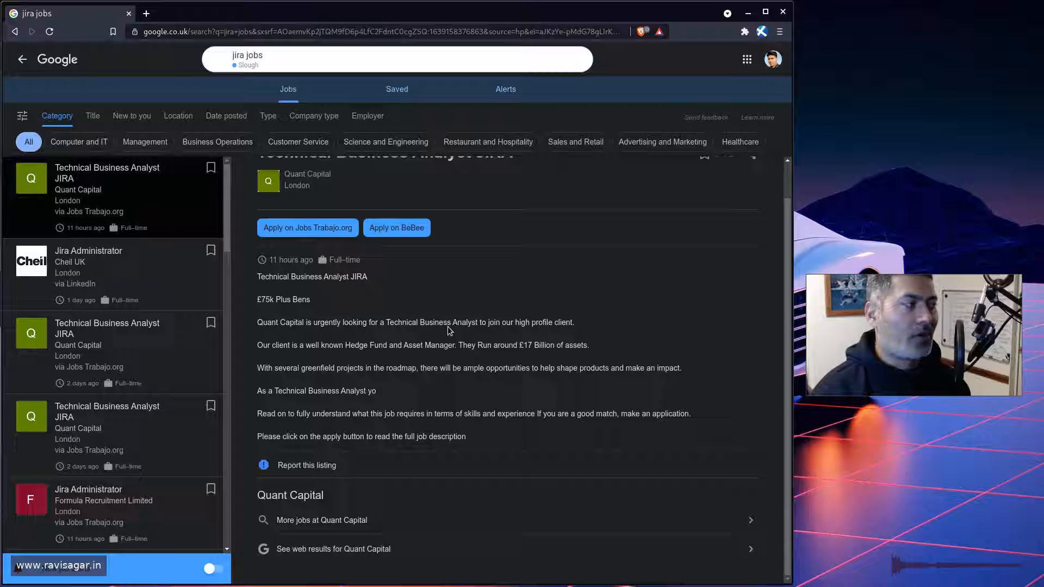
pyautogui.scroll(3)
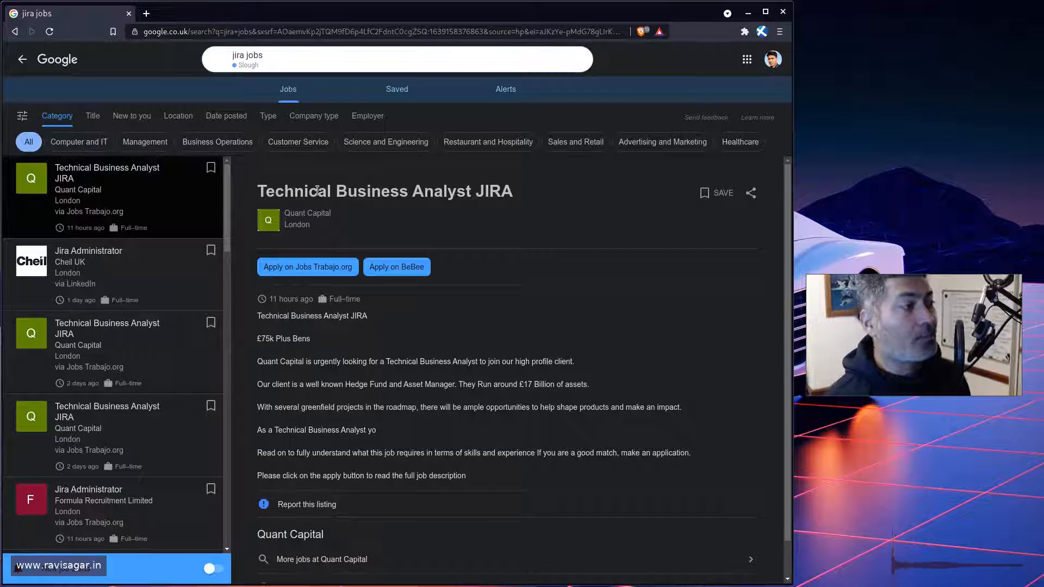
pyautogui.scroll(-3)
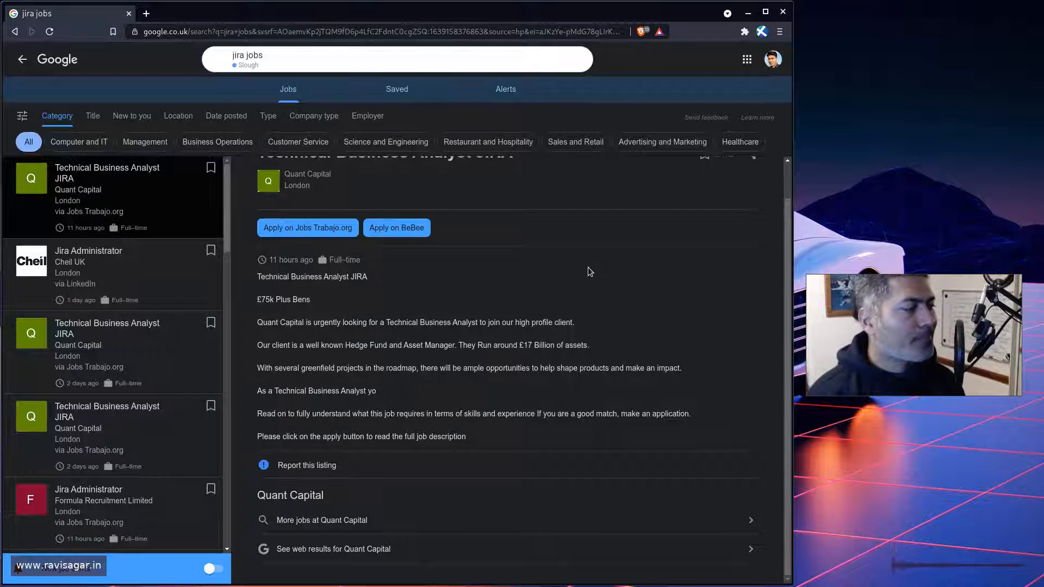
pyautogui.moveTo(399, 340)
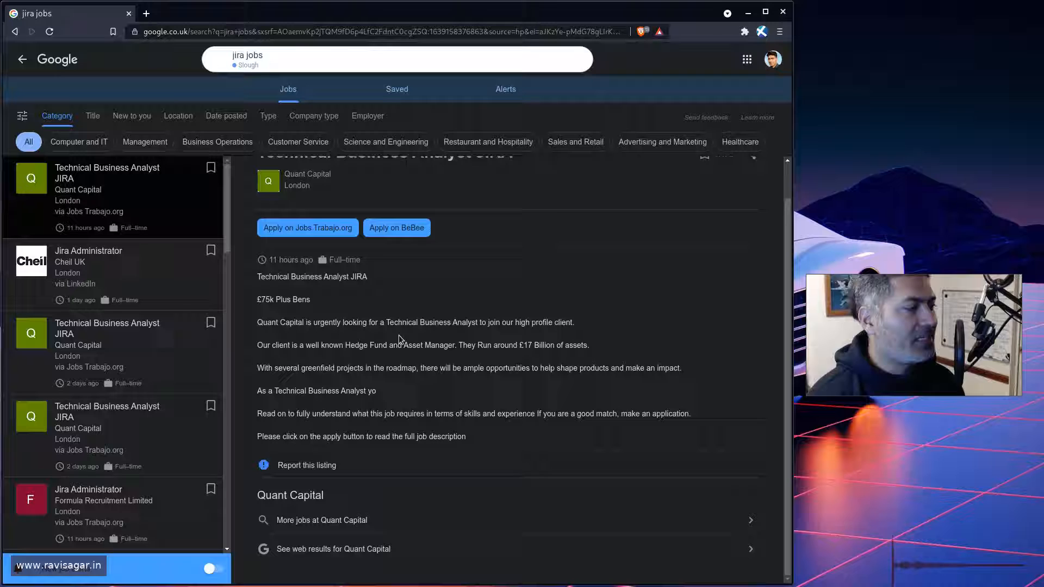
pyautogui.scroll(3)
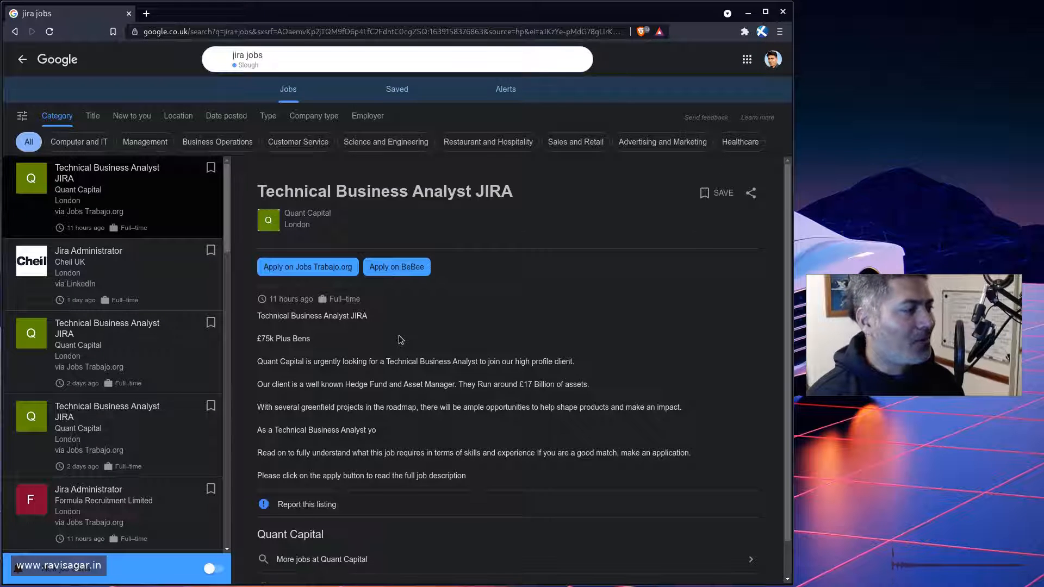
pyautogui.scroll(-3)
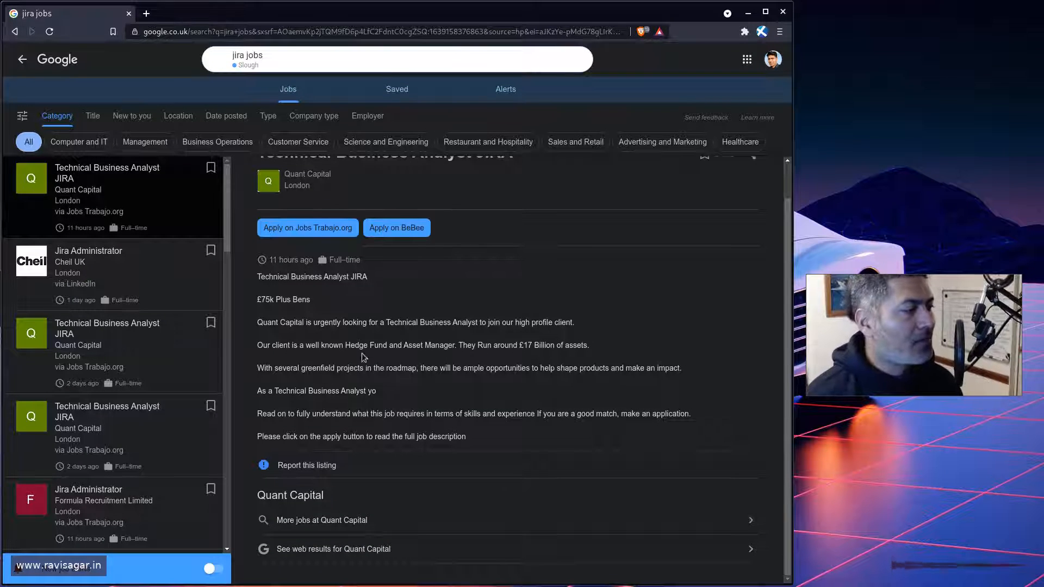
pyautogui.scroll(3)
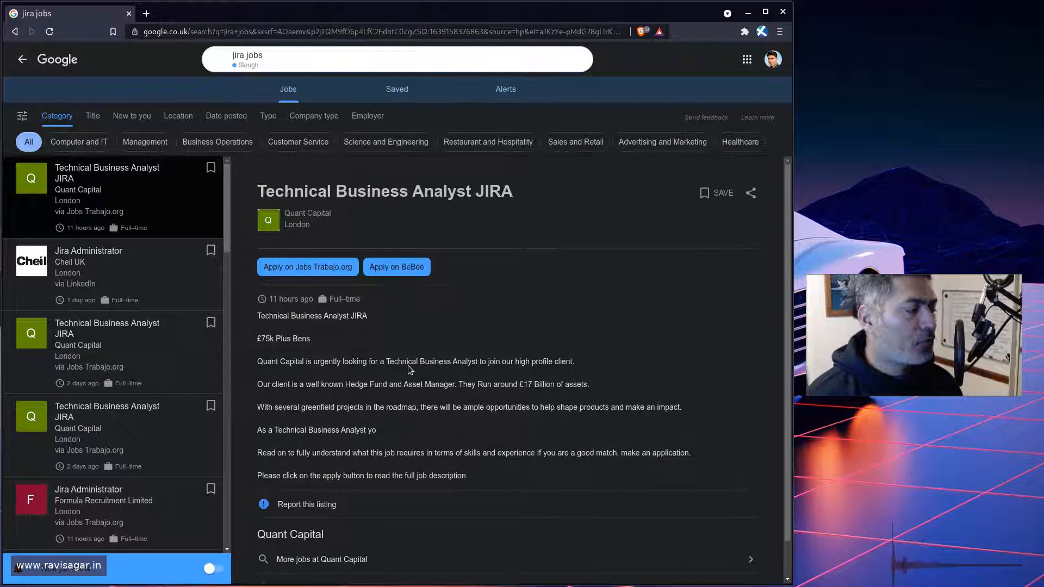
# Highlight the £75k Plus Bens salary and open the Jobs Trabajo.org application page
pyautogui.doubleClick(283, 339)
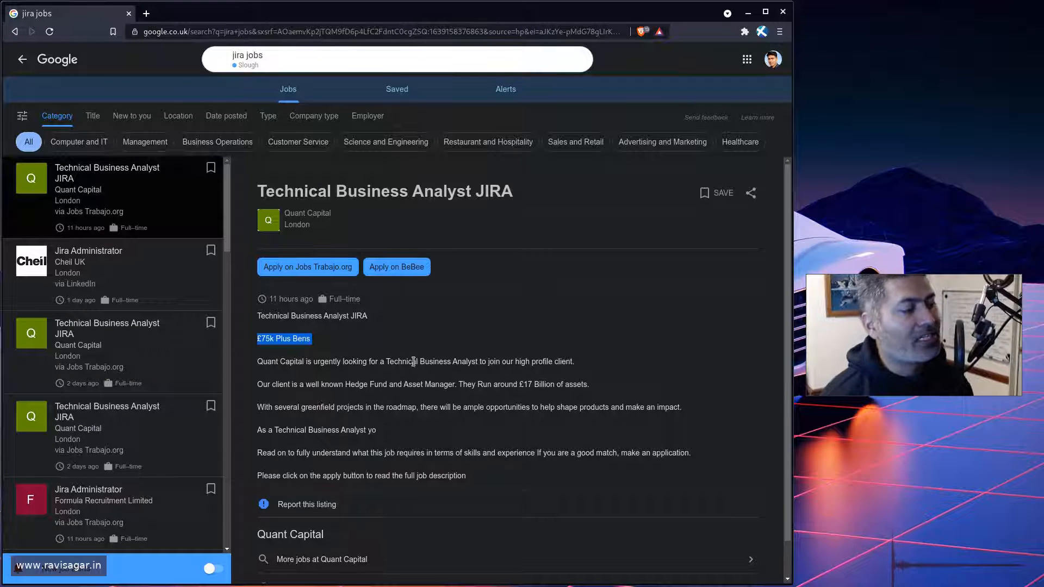
pyautogui.scroll(-3)
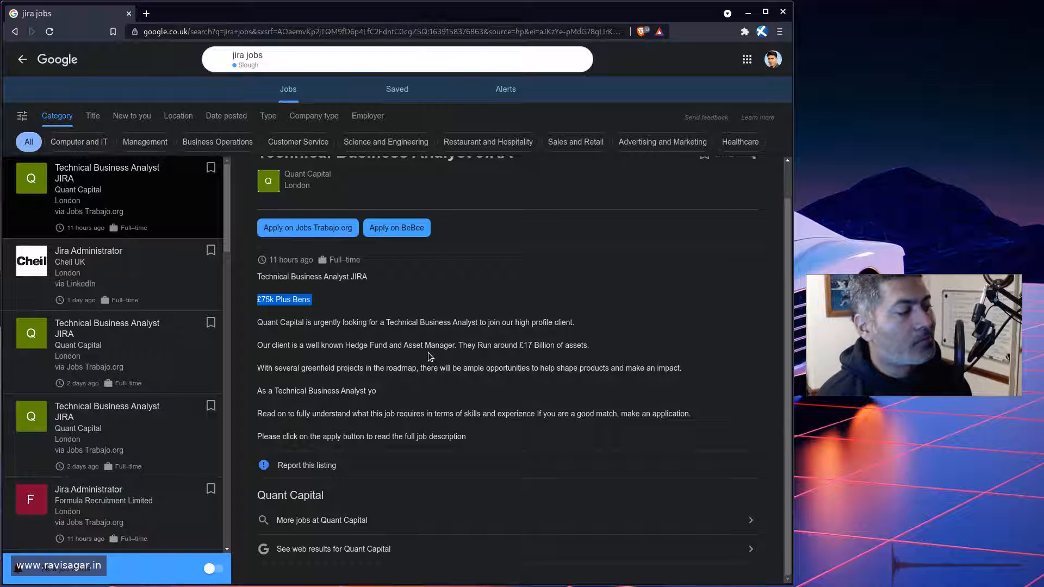
pyautogui.moveTo(400, 306)
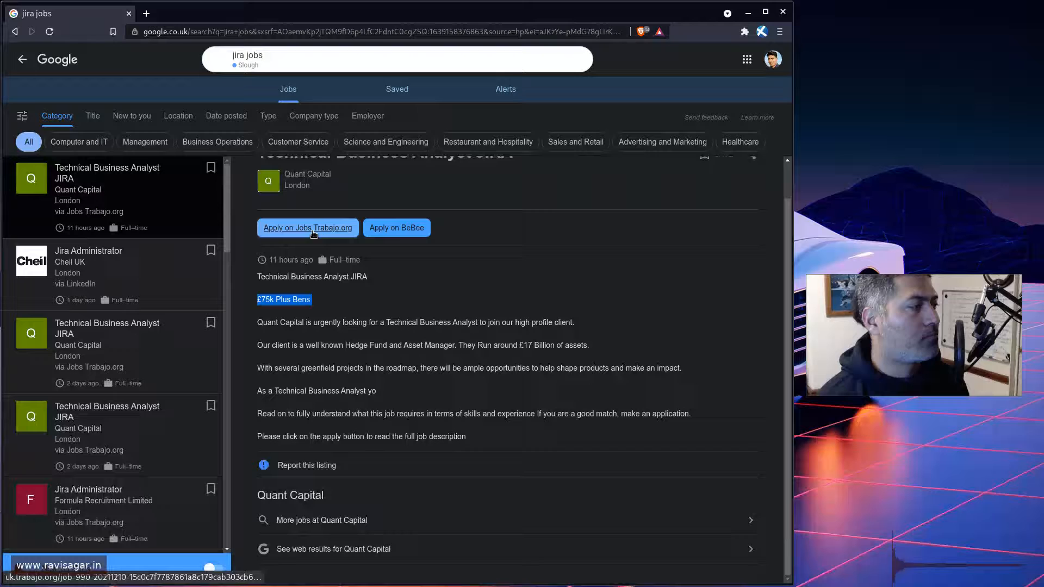
pyautogui.click(397, 228)
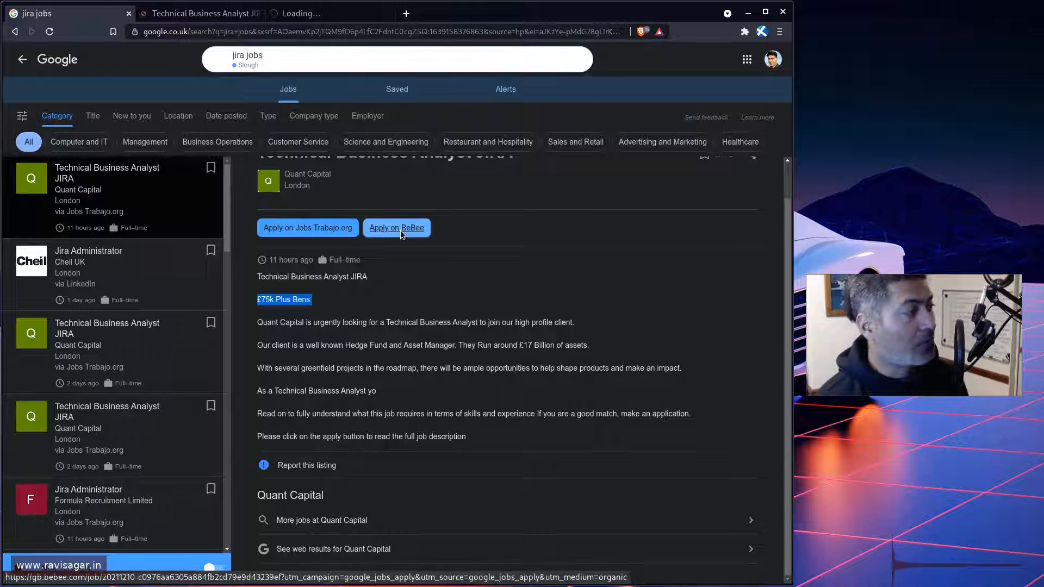
# Open the BeBee application page and scroll the Cheil UK Jira Administrator description
pyautogui.click(395, 227)
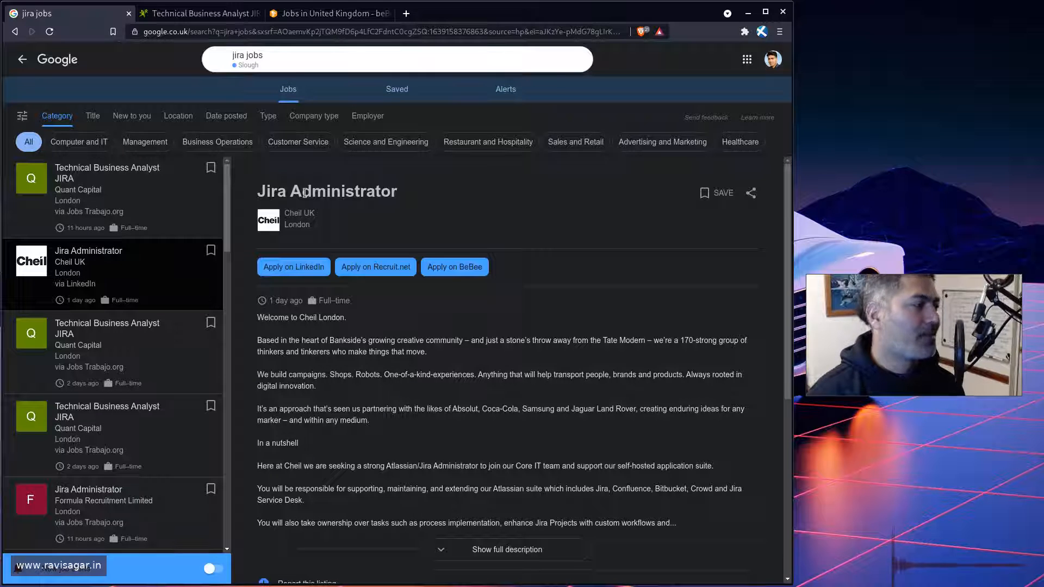
pyautogui.scroll(-3)
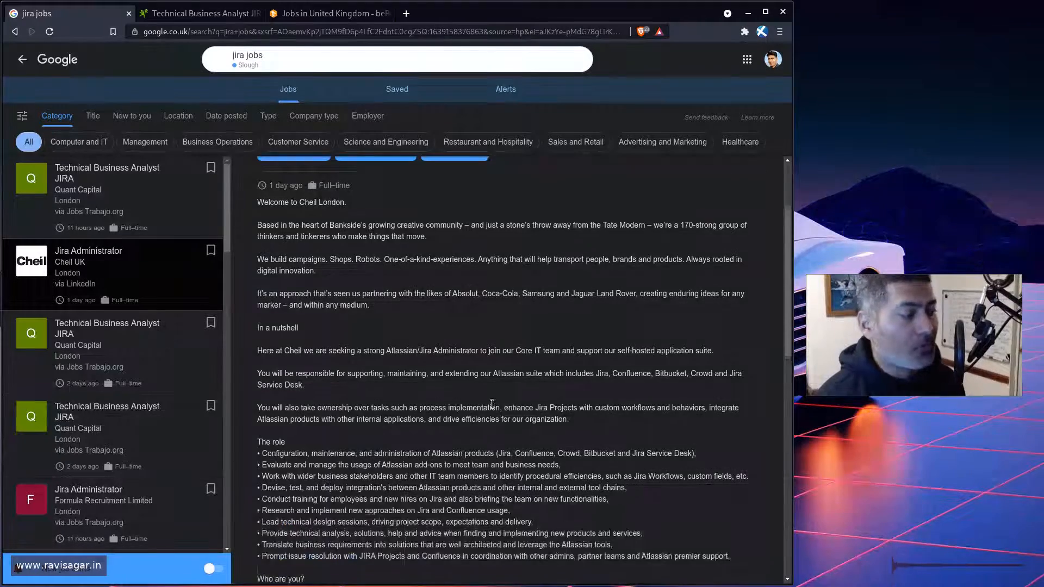
# Read the Cheil UK requirements, highlighting the Scriptrunner and eaziBI skills
pyautogui.scroll(-3)
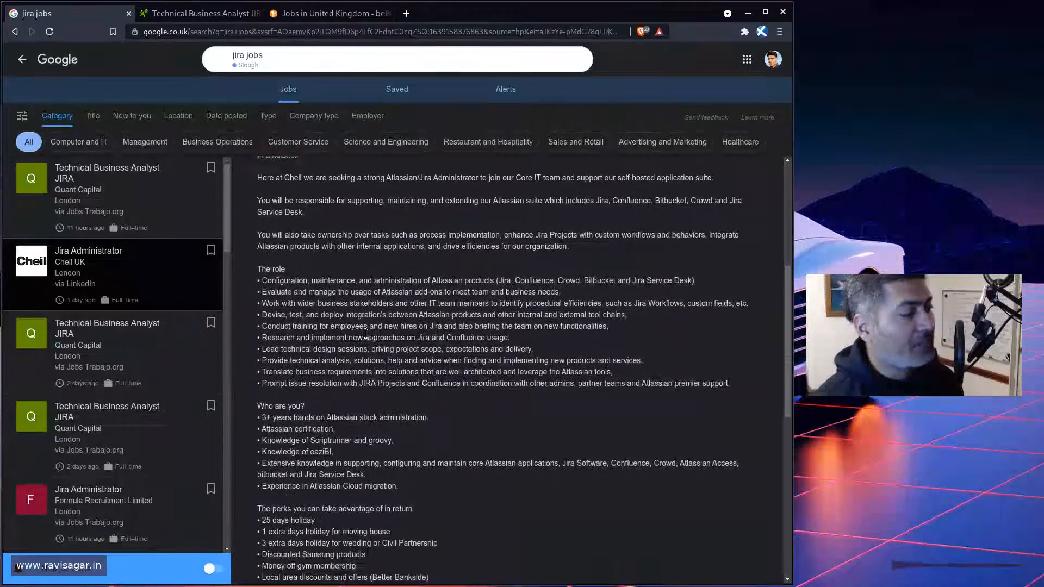
pyautogui.scroll(3)
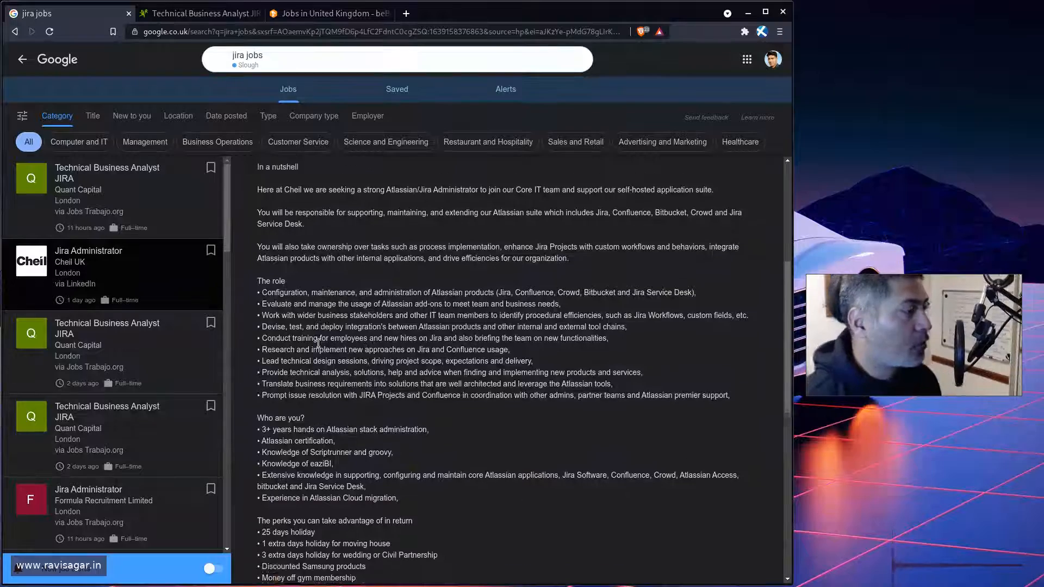
pyautogui.scroll(-3)
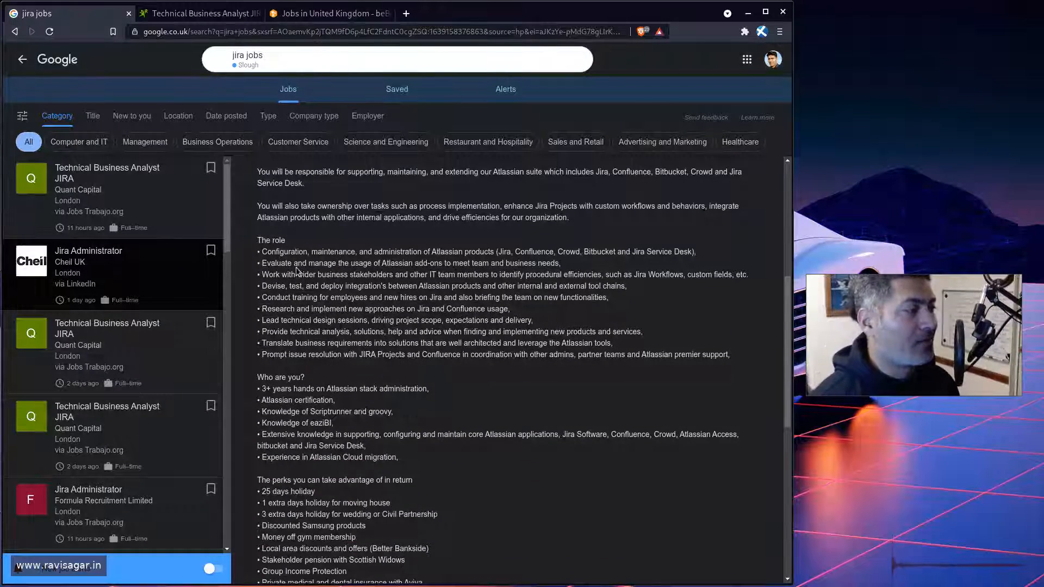
pyautogui.scroll(-3)
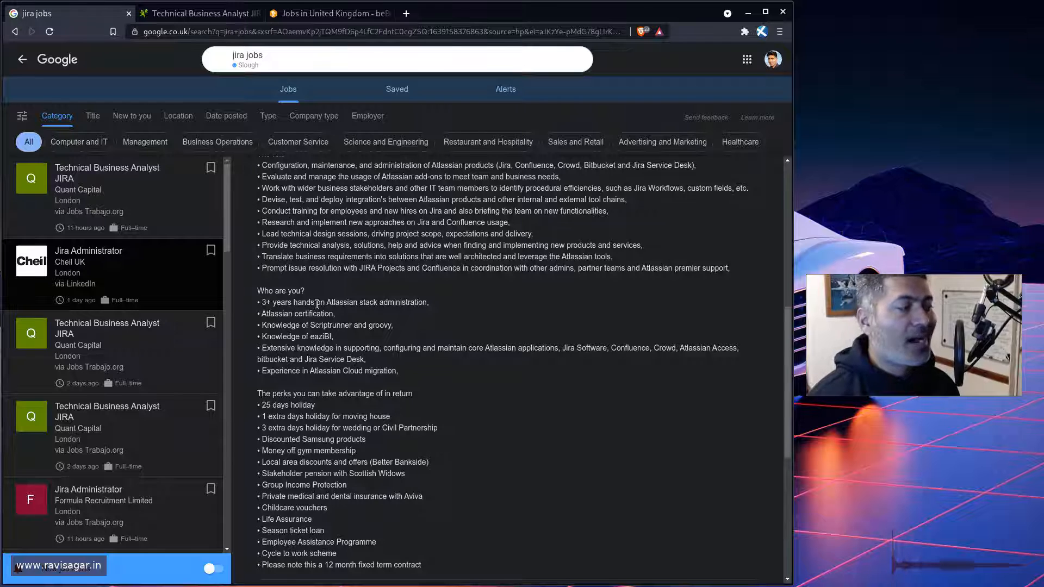
pyautogui.moveTo(351, 299)
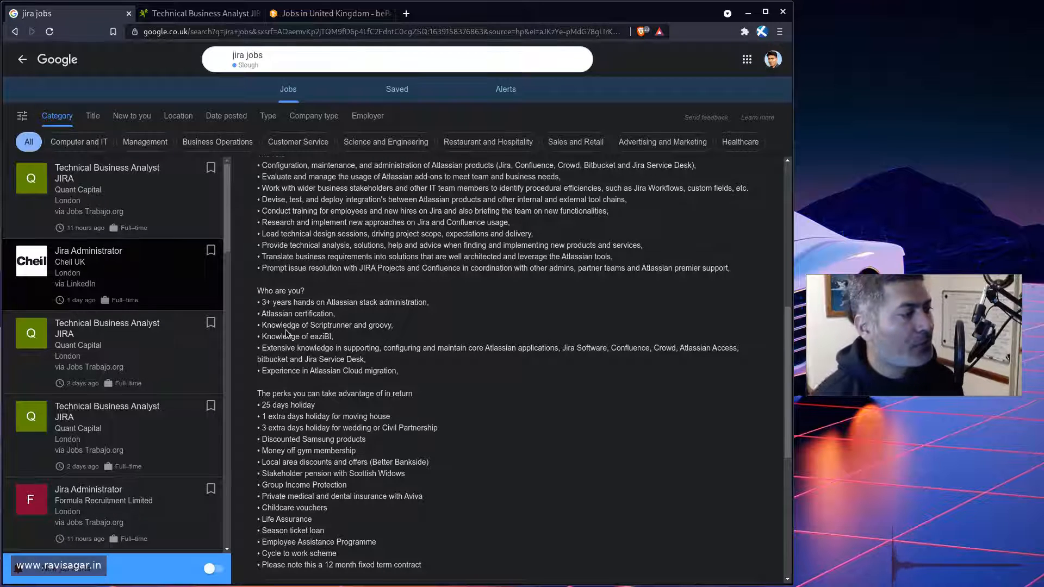
pyautogui.doubleClick(329, 325)
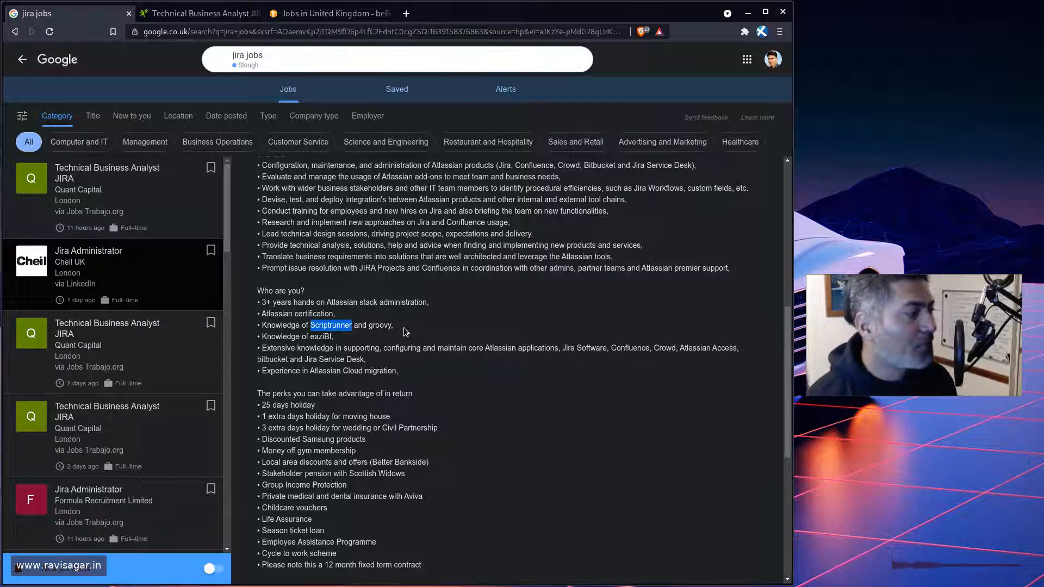
pyautogui.doubleClick(295, 336)
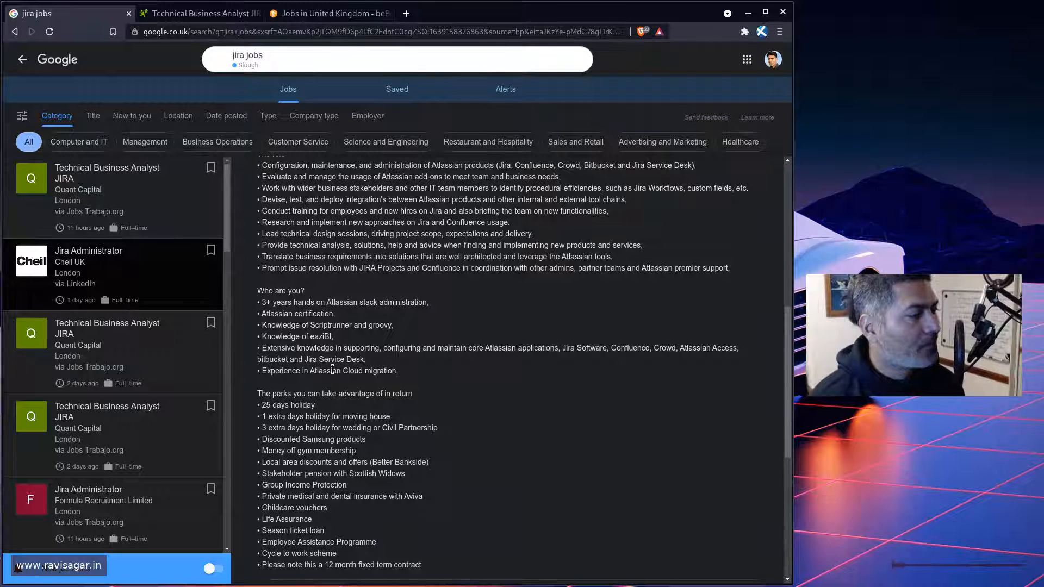
pyautogui.doubleClick(319, 336)
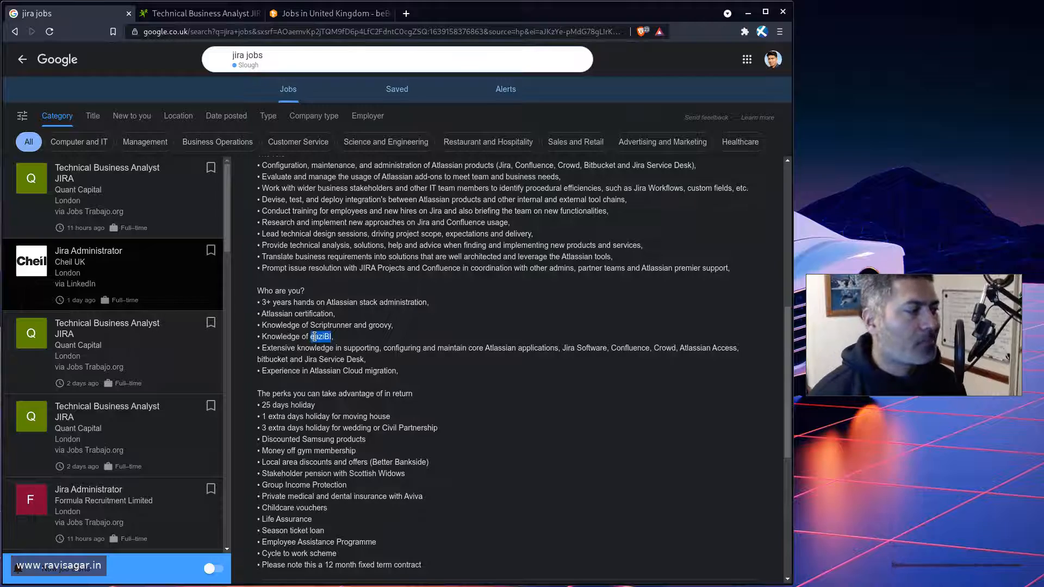
# Scroll to the perks and highlight the Employee Assistance Programme benefit
pyautogui.click(109, 274)
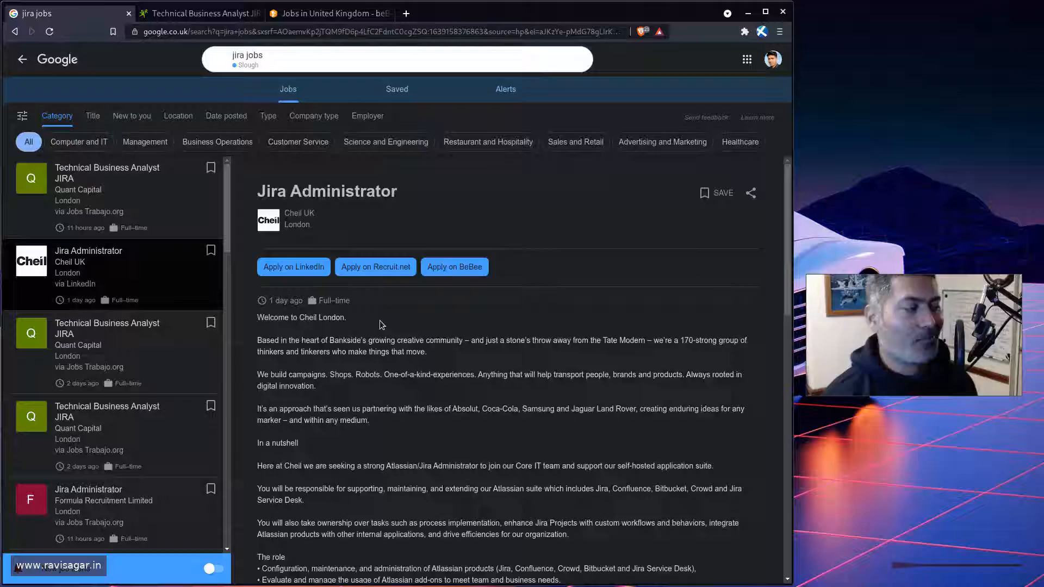
pyautogui.scroll(-3)
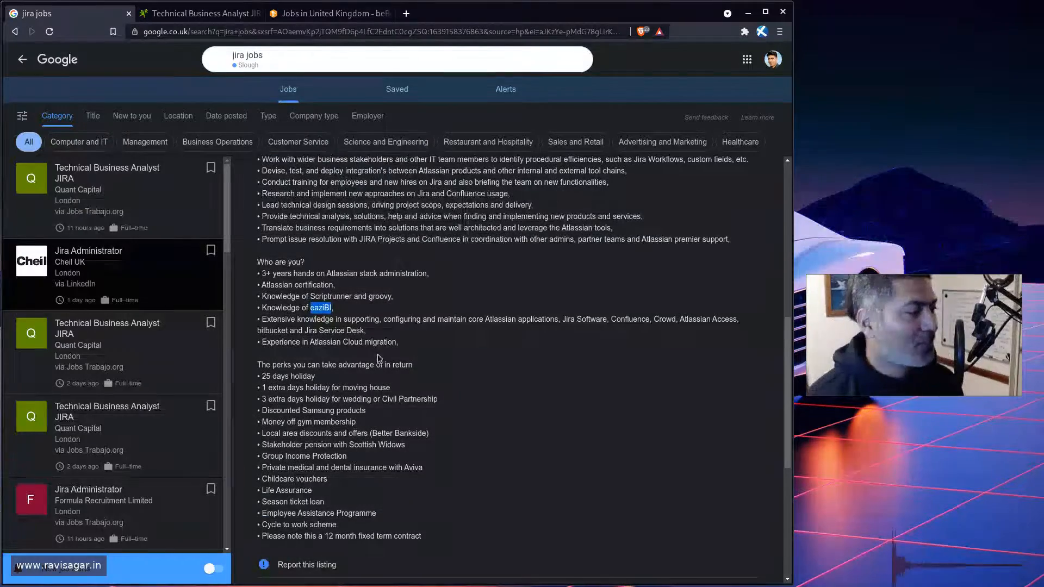
pyautogui.scroll(-3)
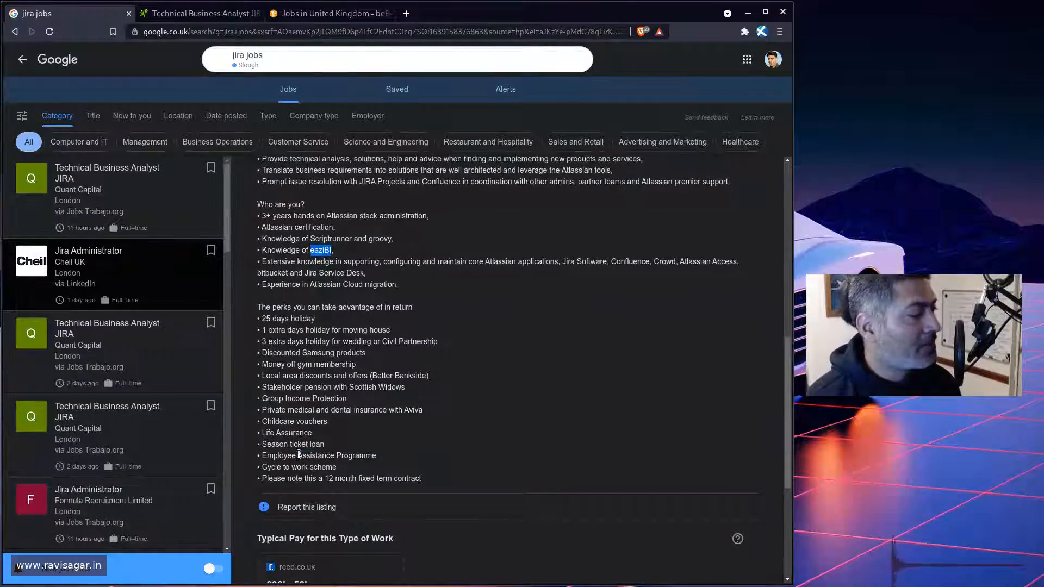
pyautogui.doubleClick(299, 455)
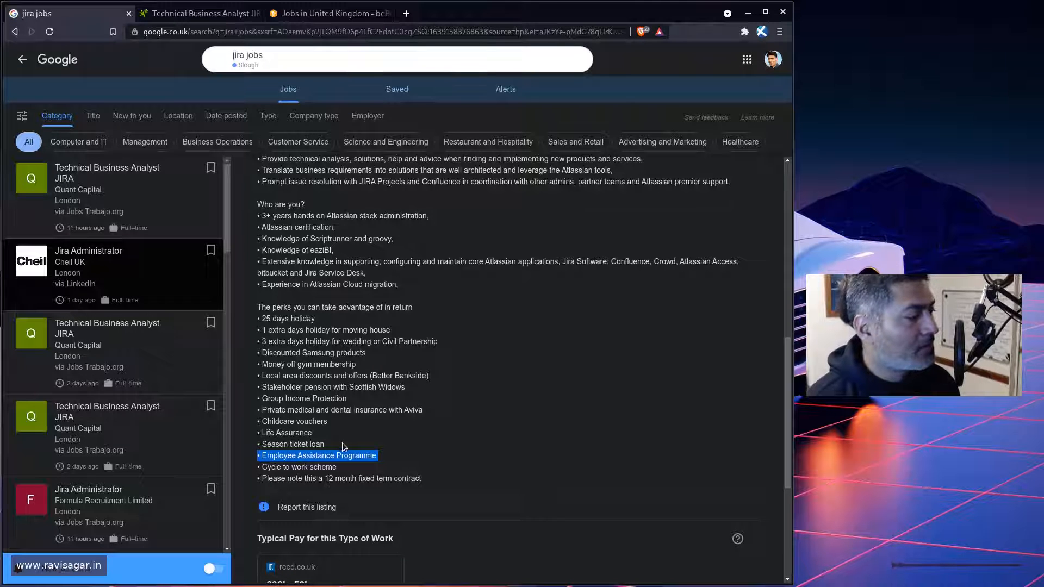
pyautogui.moveTo(430, 427)
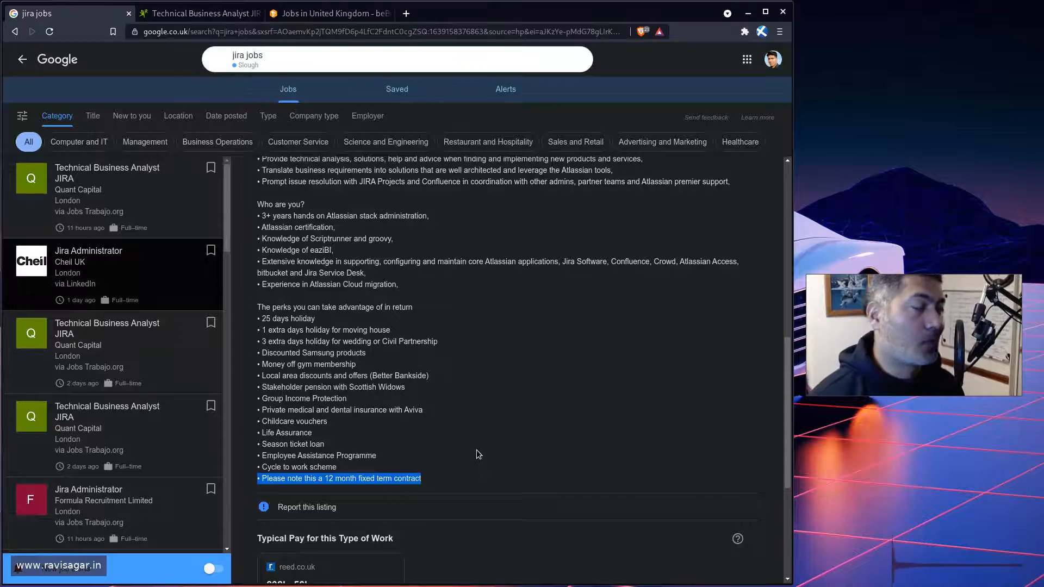
pyautogui.scroll(3)
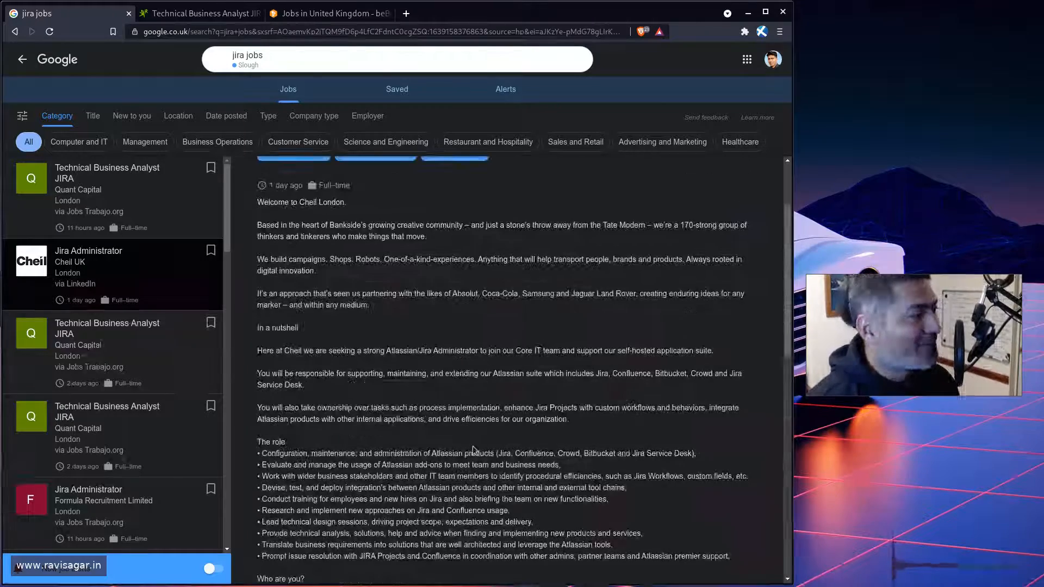
pyautogui.scroll(3)
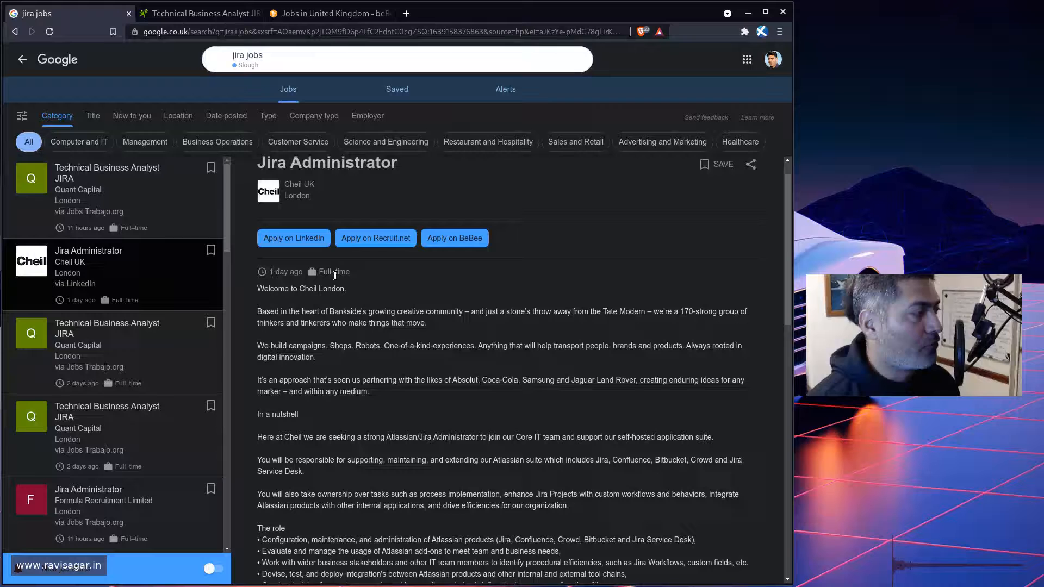
pyautogui.moveTo(167, 350)
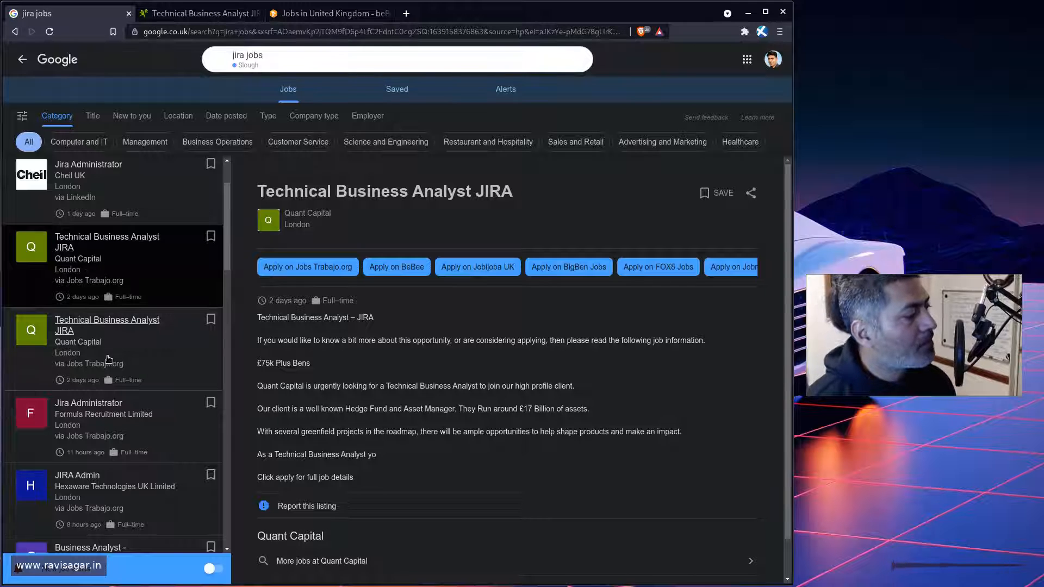
# Open the Formula Recruitment Jira Administrator card, then the Hexaware JIRA Admin listing
pyautogui.scroll(-3)
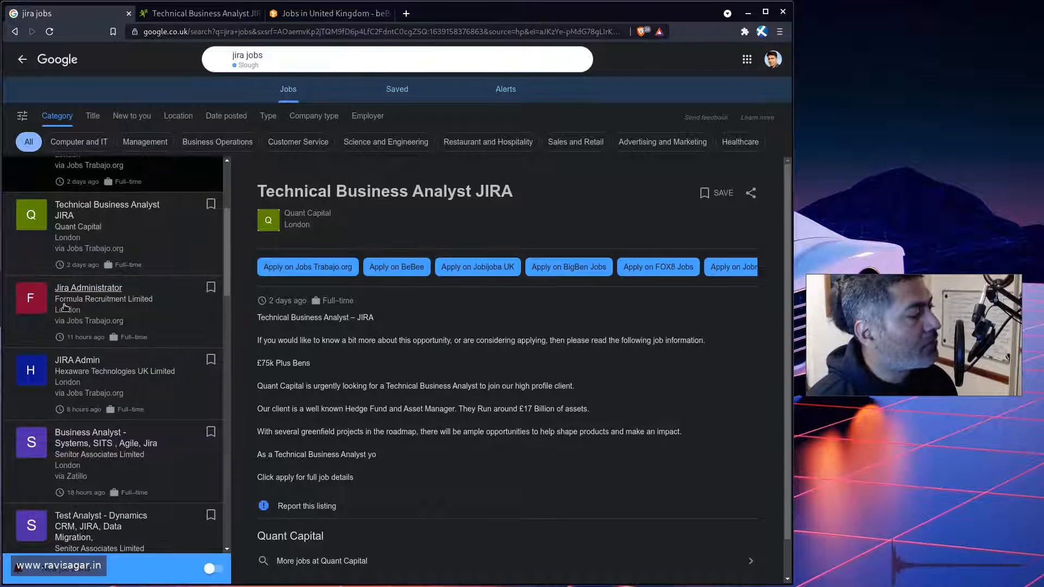
pyautogui.click(88, 298)
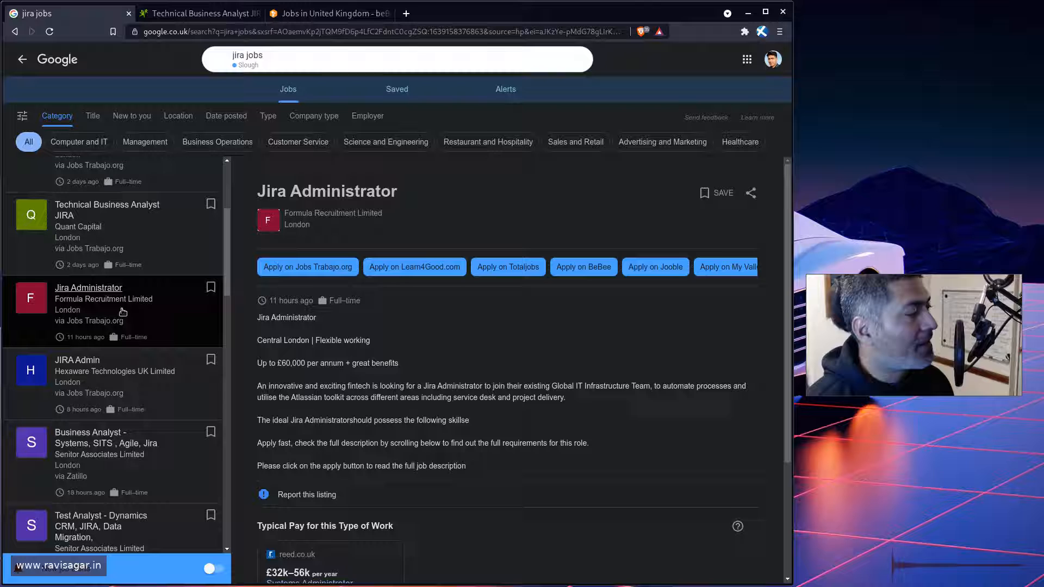
pyautogui.moveTo(314, 379)
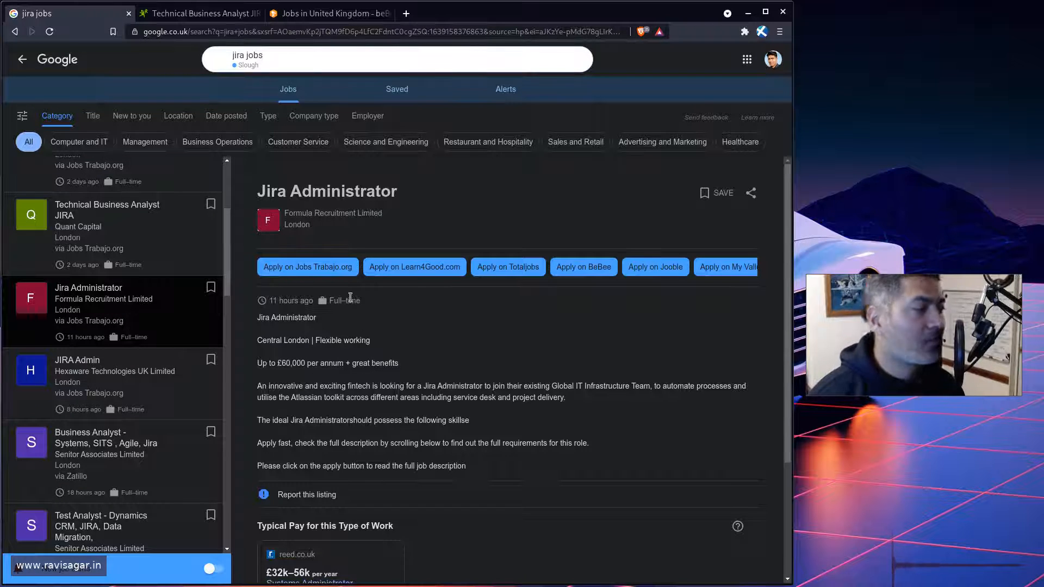
pyautogui.scroll(-3)
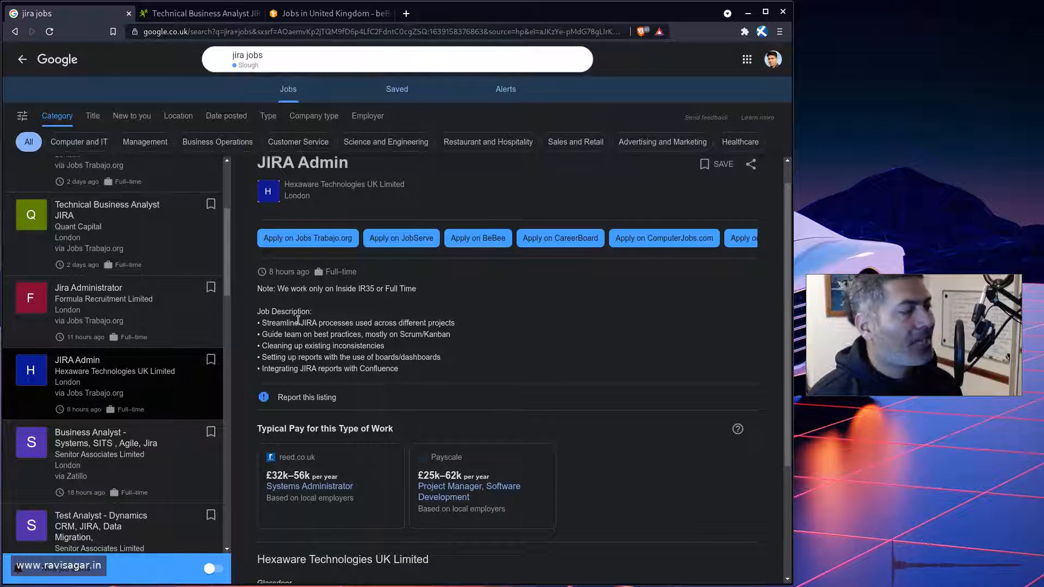
pyautogui.moveTo(286, 335)
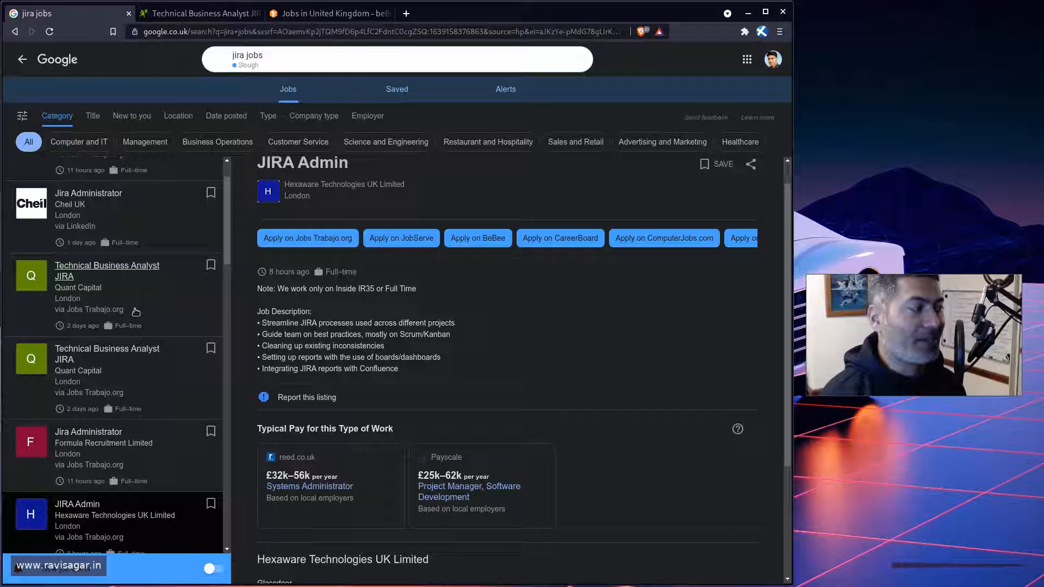
# Scroll the results list and open Square Enix's ITSM JIRA Administrator posting
pyautogui.scroll(-3)
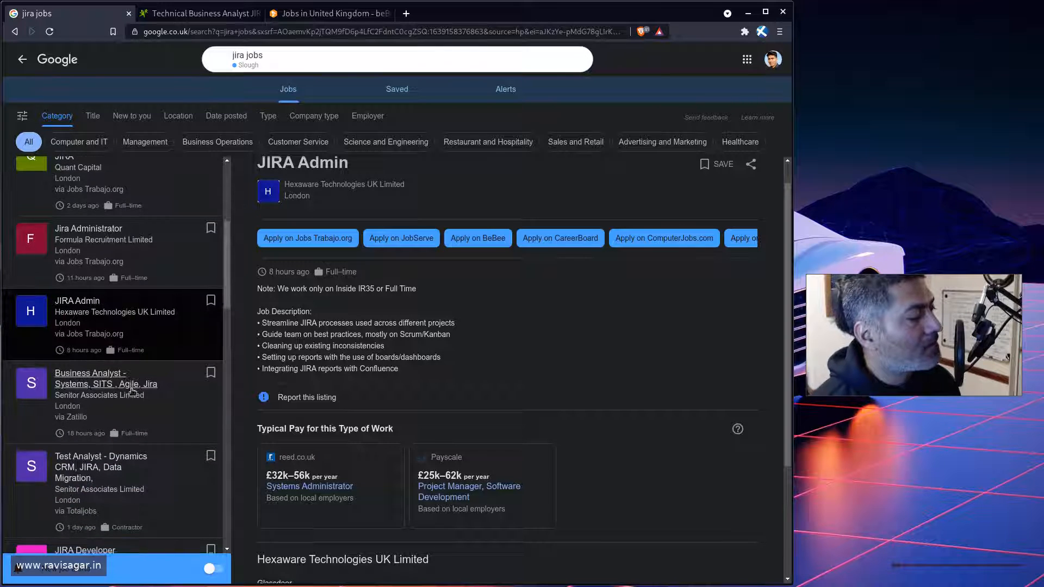
pyautogui.scroll(-3)
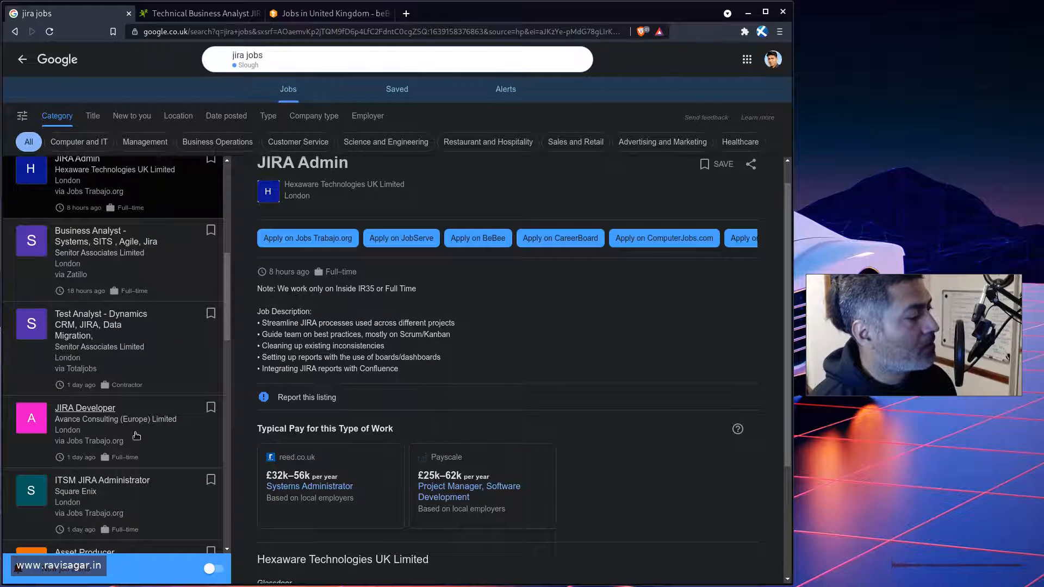
pyautogui.scroll(-3)
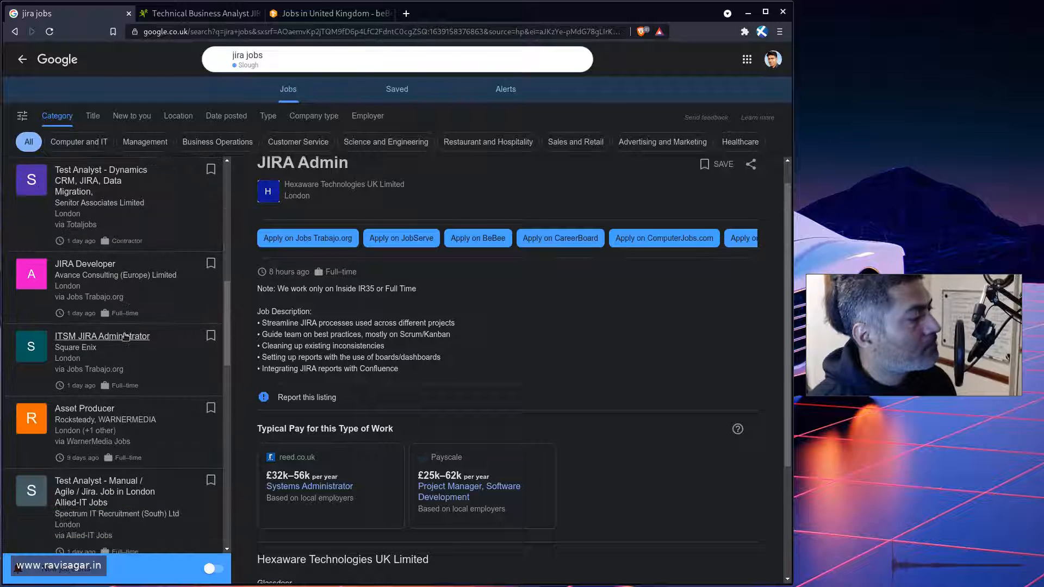
pyautogui.click(101, 336)
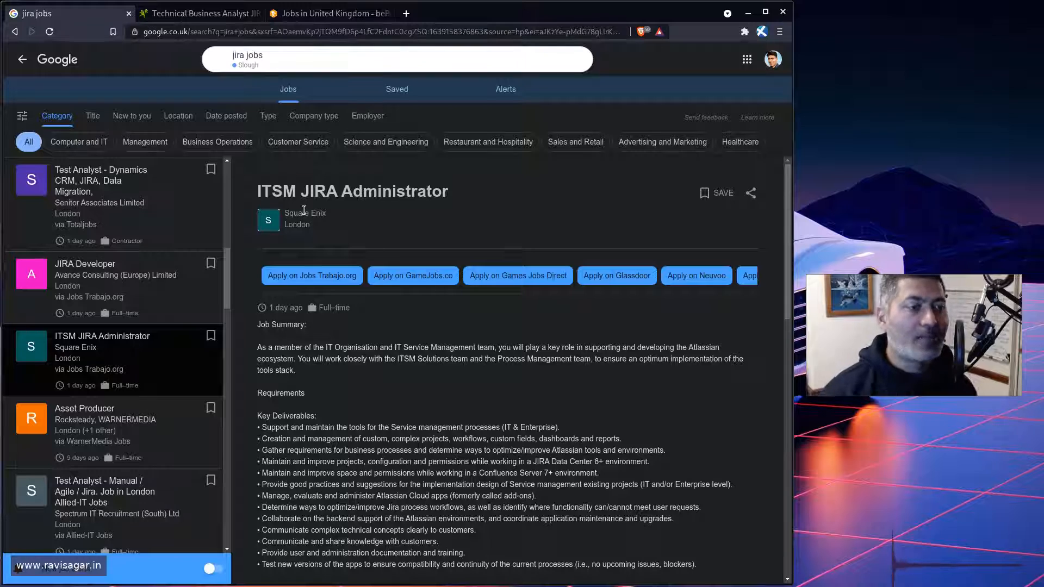
pyautogui.moveTo(439, 260)
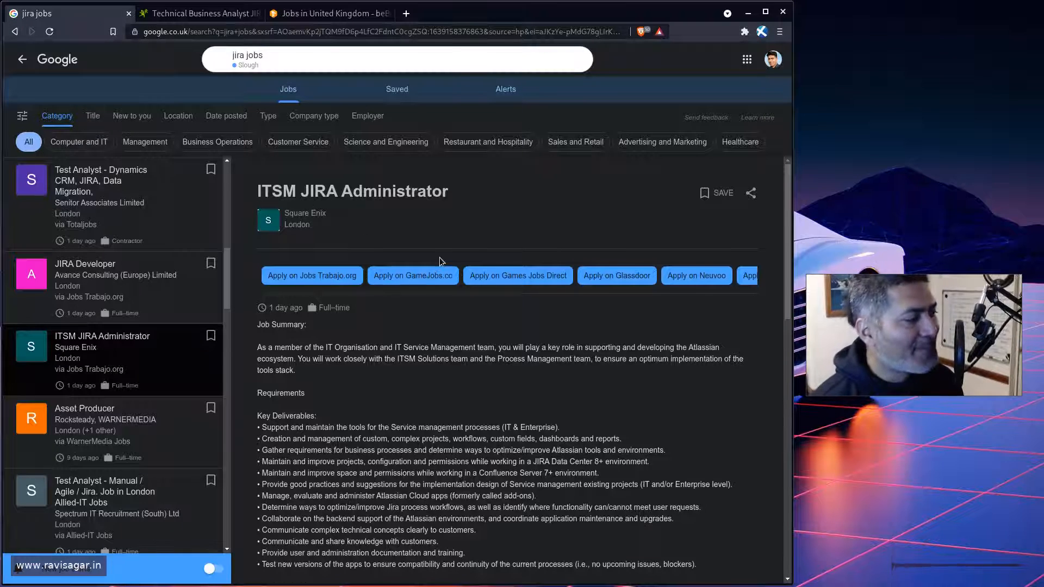
pyautogui.scroll(-3)
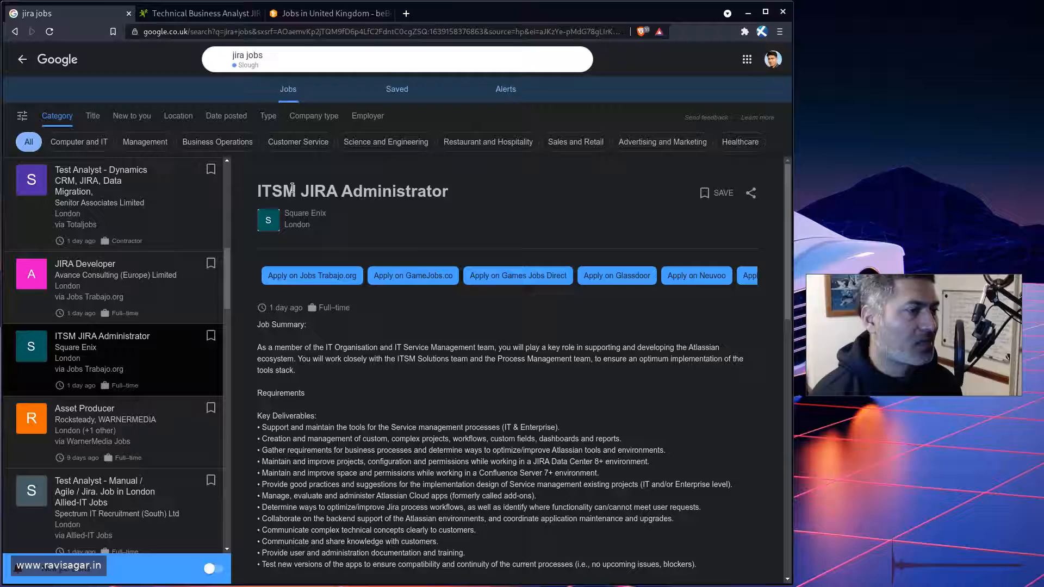
pyautogui.scroll(-3)
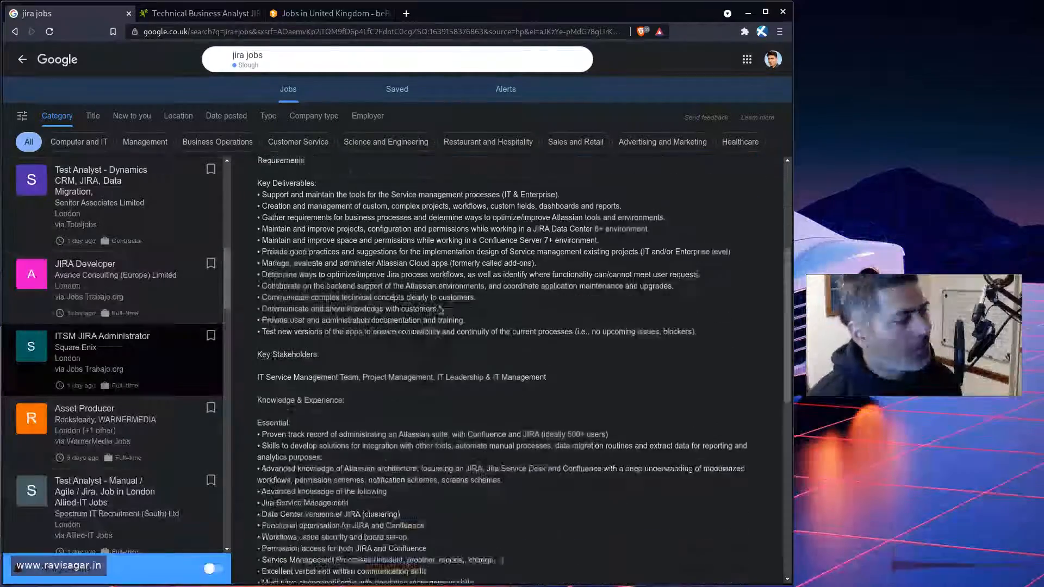
pyautogui.scroll(3)
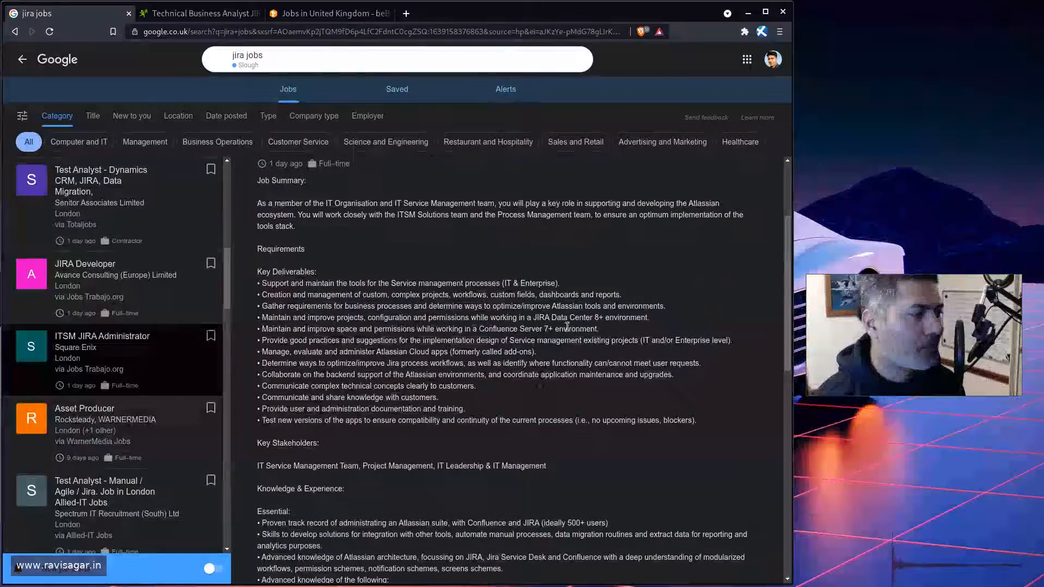
pyautogui.scroll(-3)
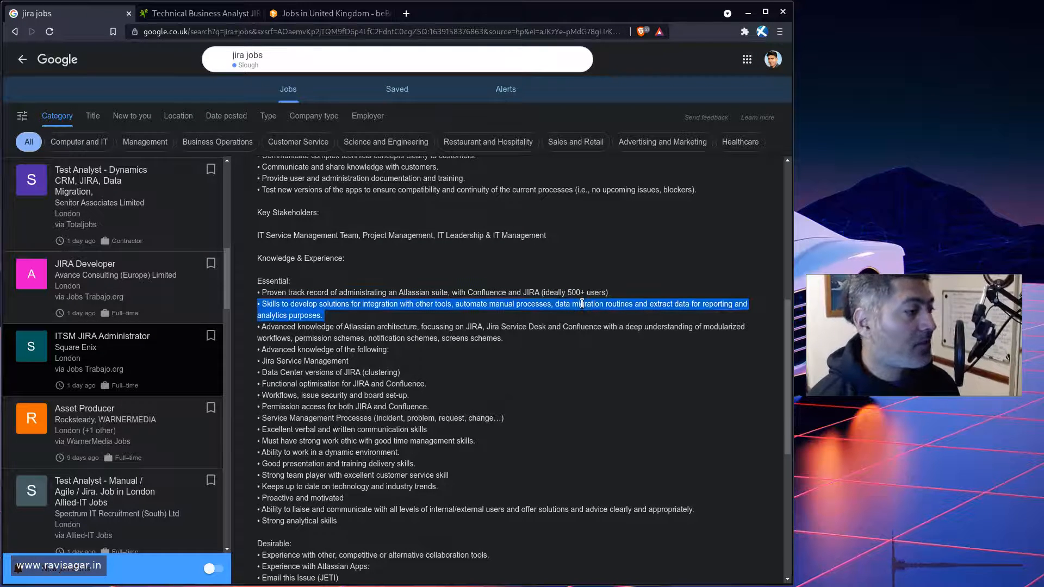
pyautogui.scroll(3)
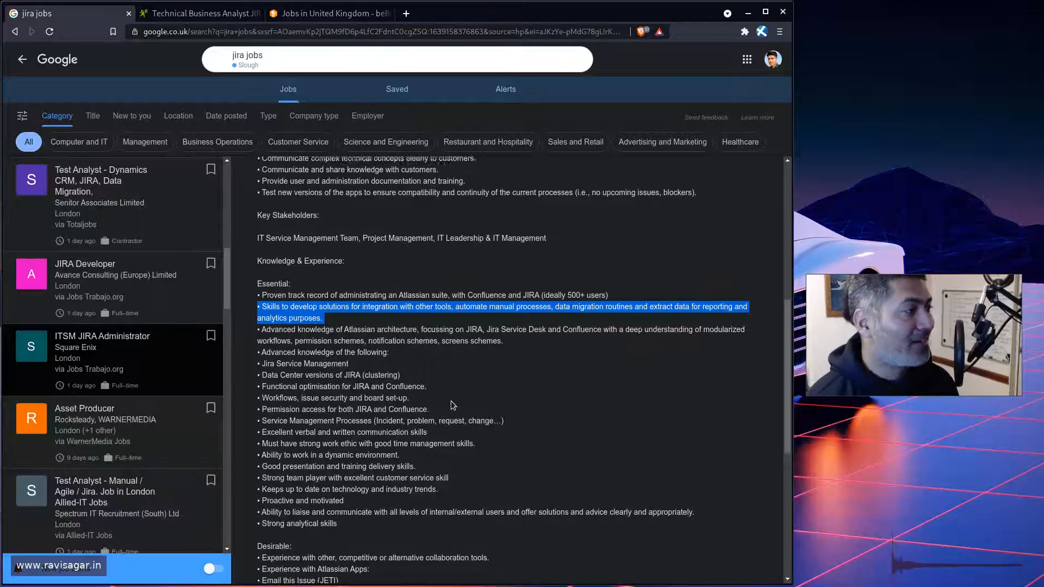
pyautogui.scroll(3)
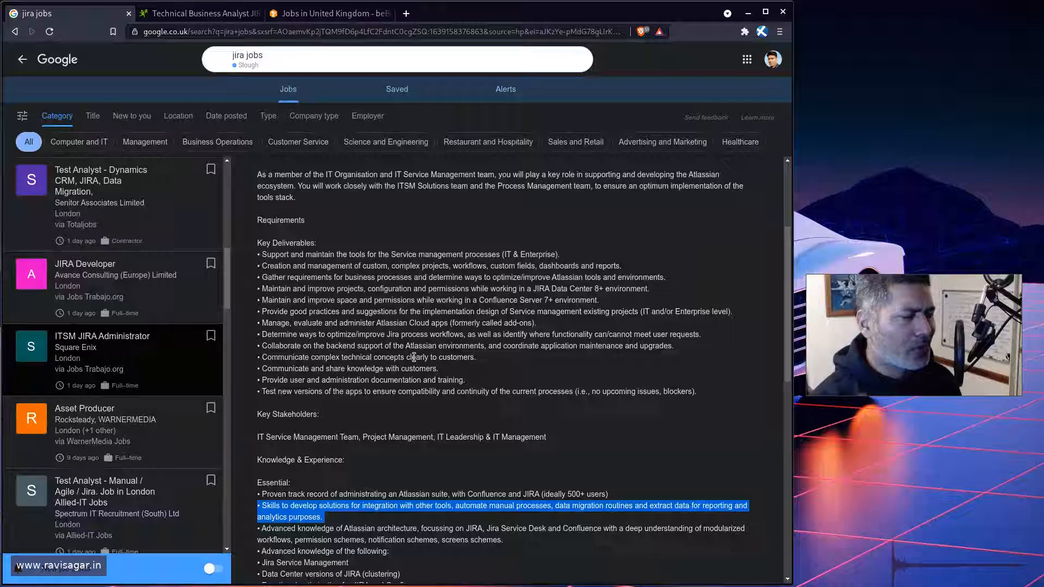
pyautogui.moveTo(377, 274)
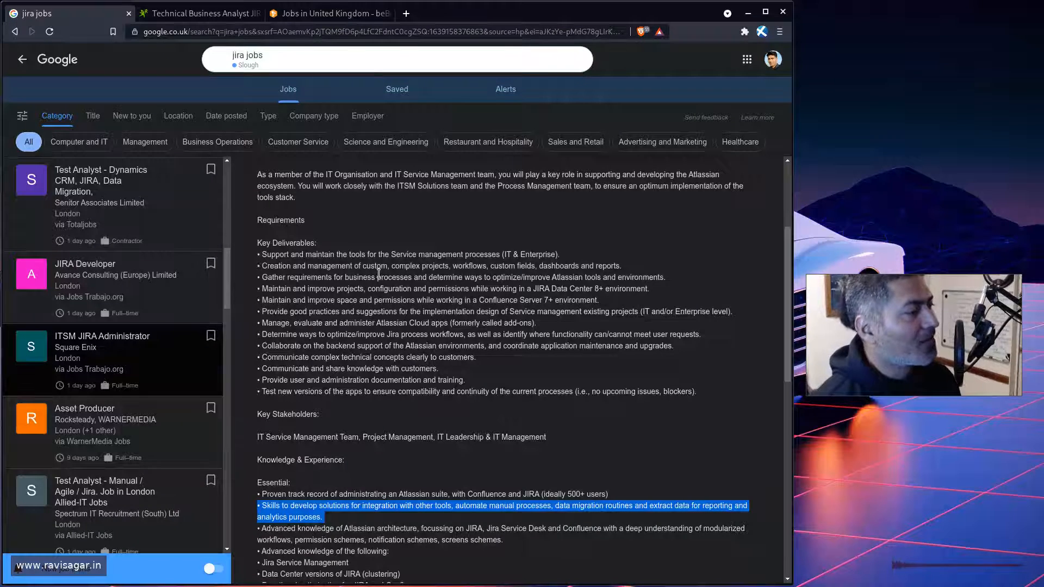
pyautogui.scroll(-3)
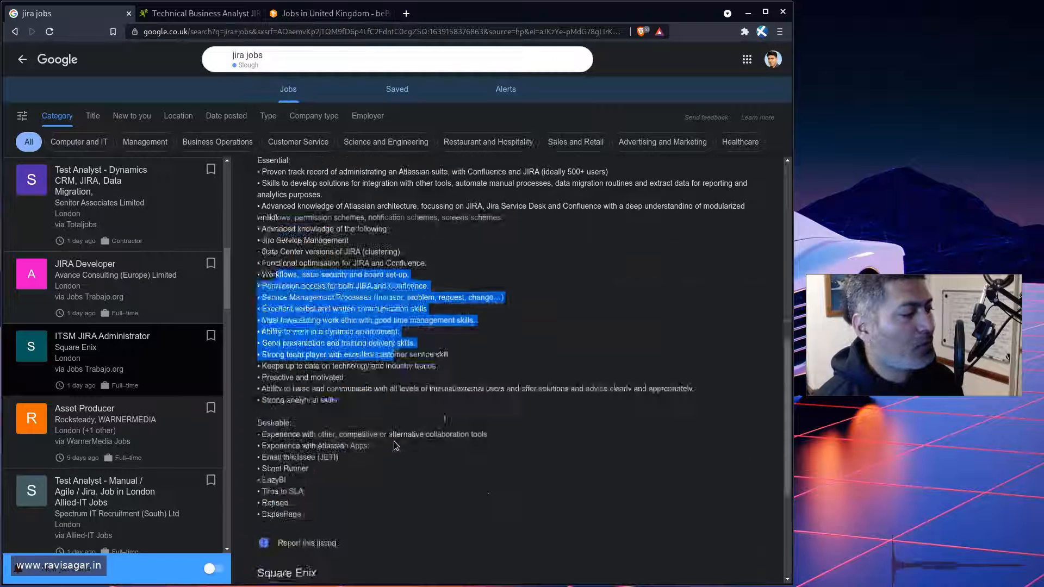
pyautogui.scroll(-3)
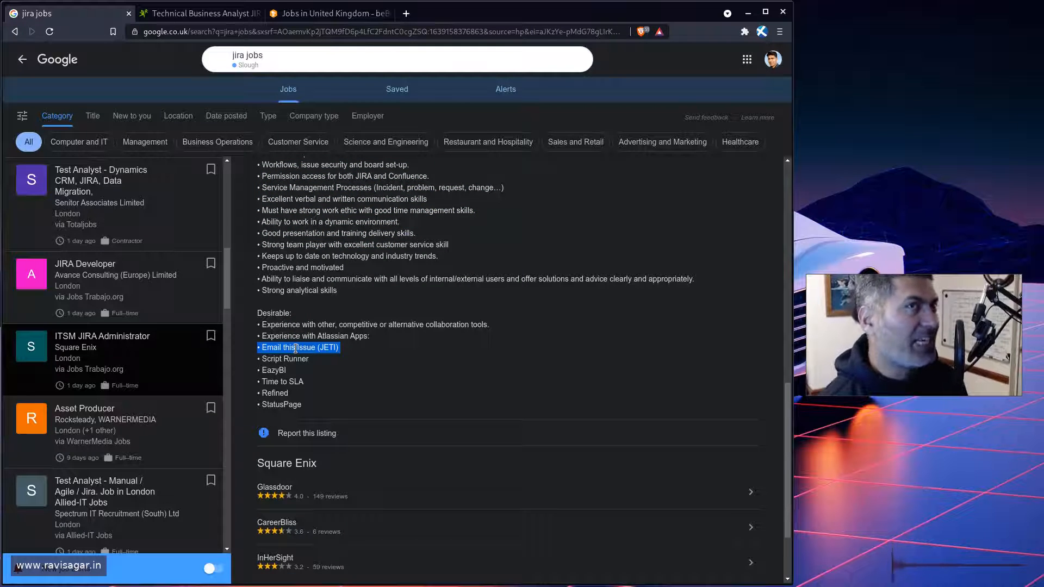
pyautogui.doubleClick(296, 359)
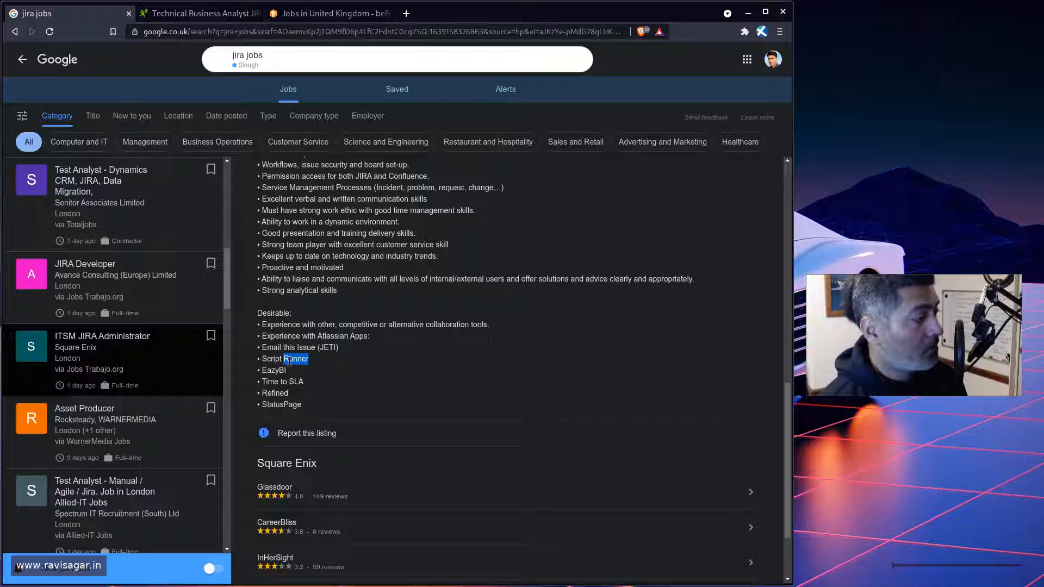
pyautogui.doubleClick(280, 382)
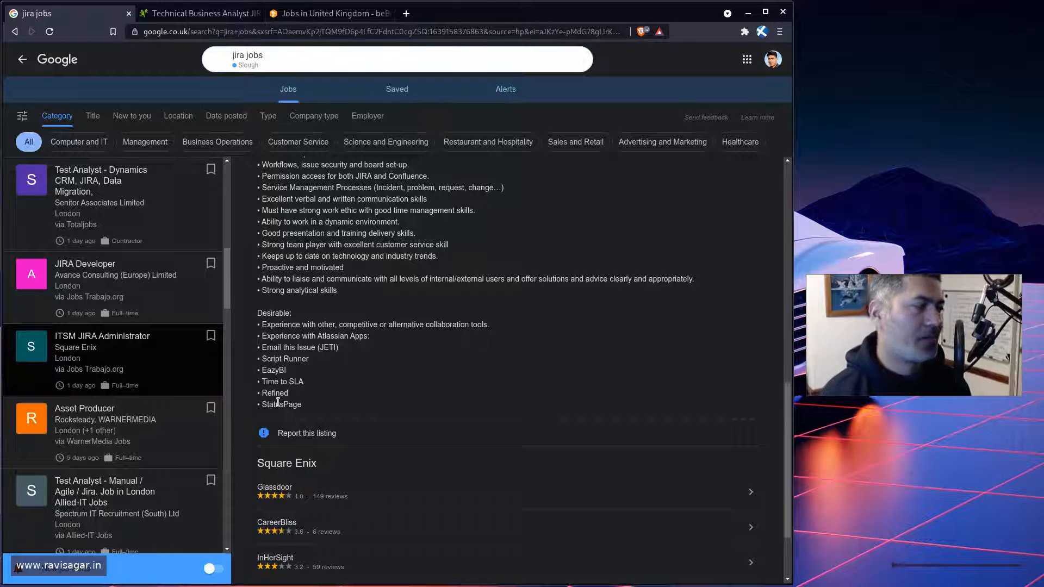
pyautogui.moveTo(363, 420)
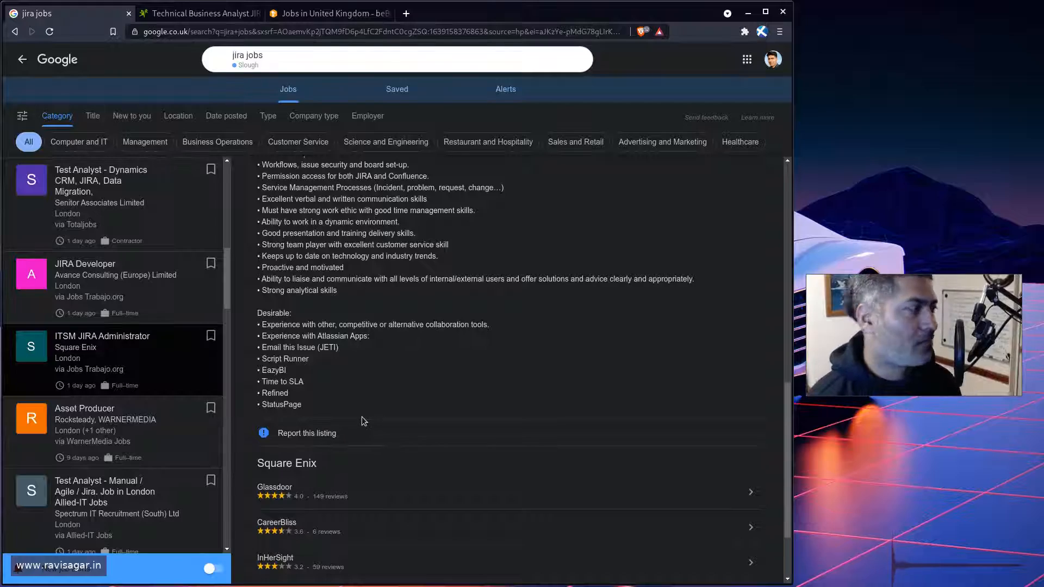
pyautogui.scroll(3)
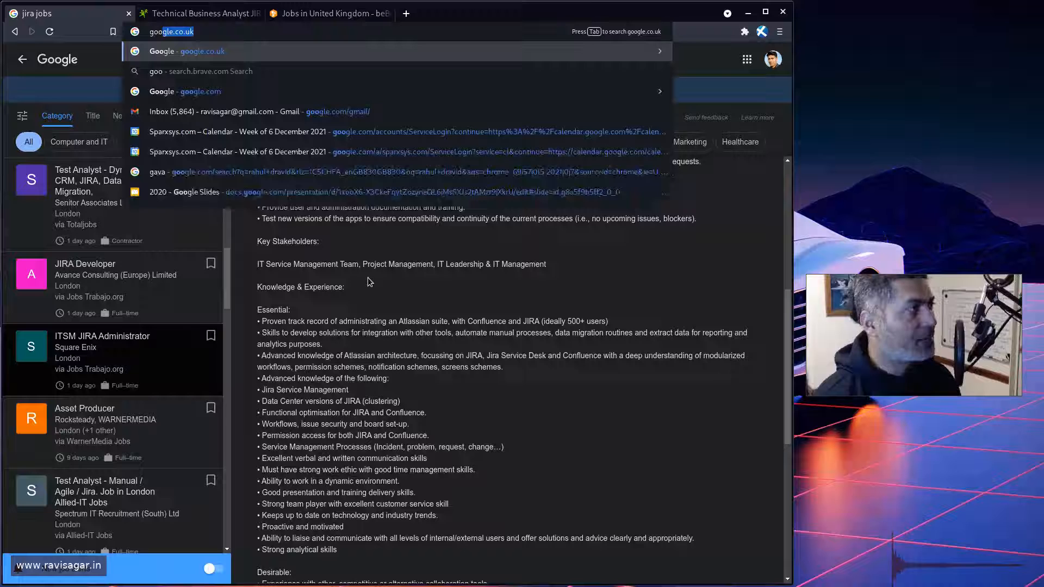
# Load google.co.in, accept cookies, and search for 'Jira jobs India'
pyautogui.write('google.co.in')
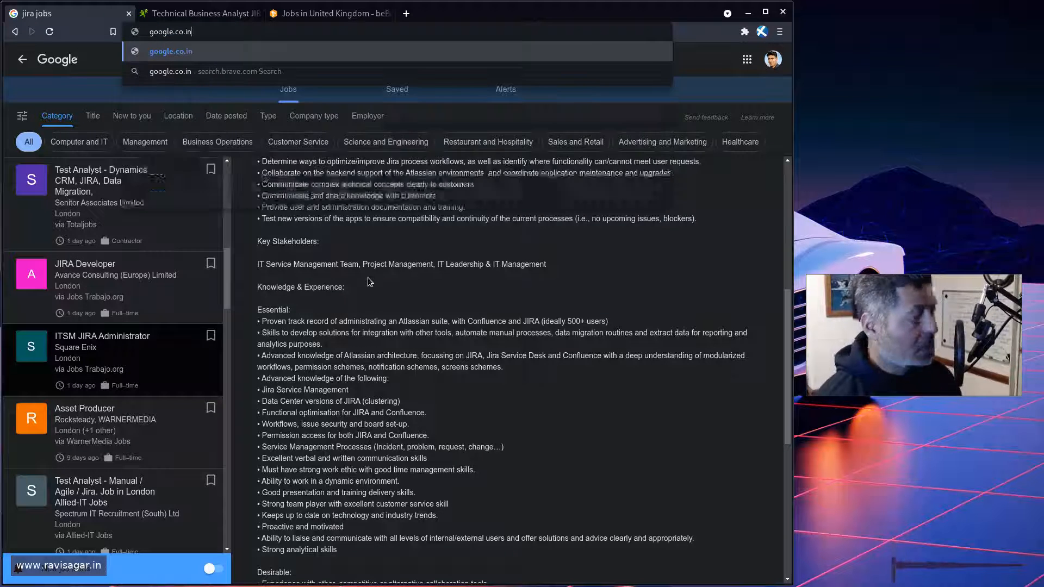
pyautogui.click(170, 52)
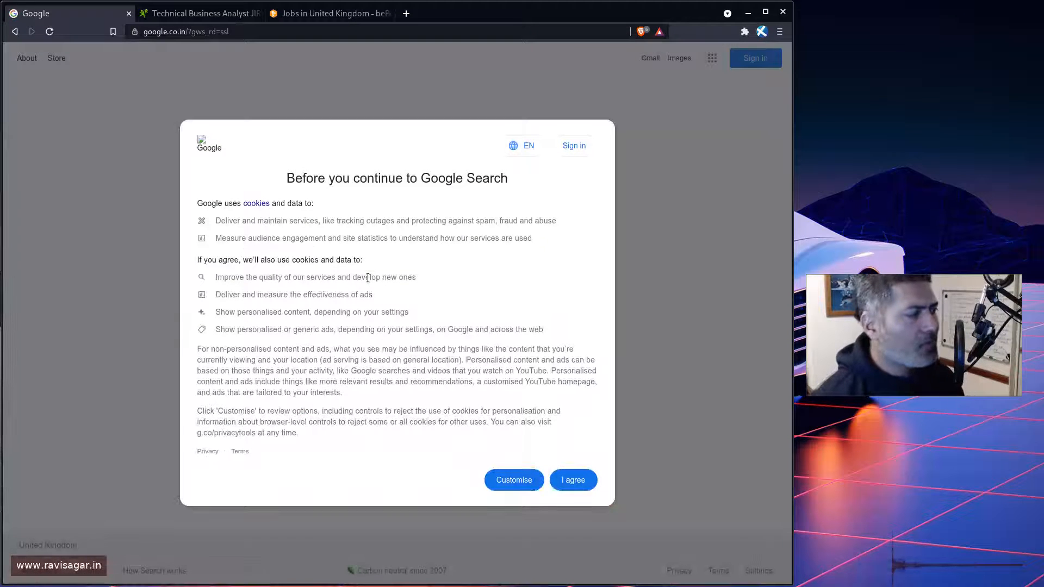
pyautogui.click(572, 480)
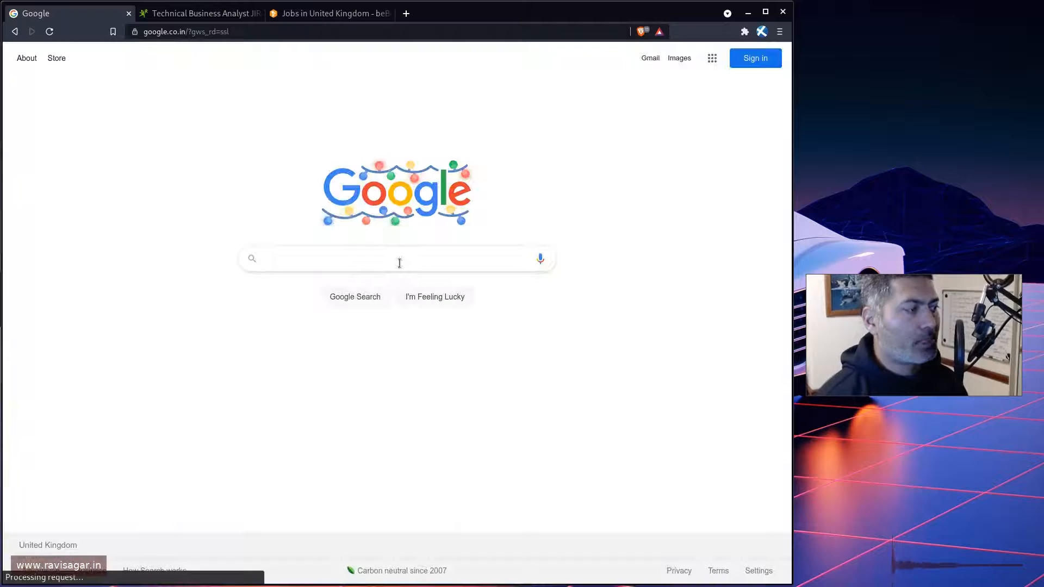
pyautogui.click(396, 258)
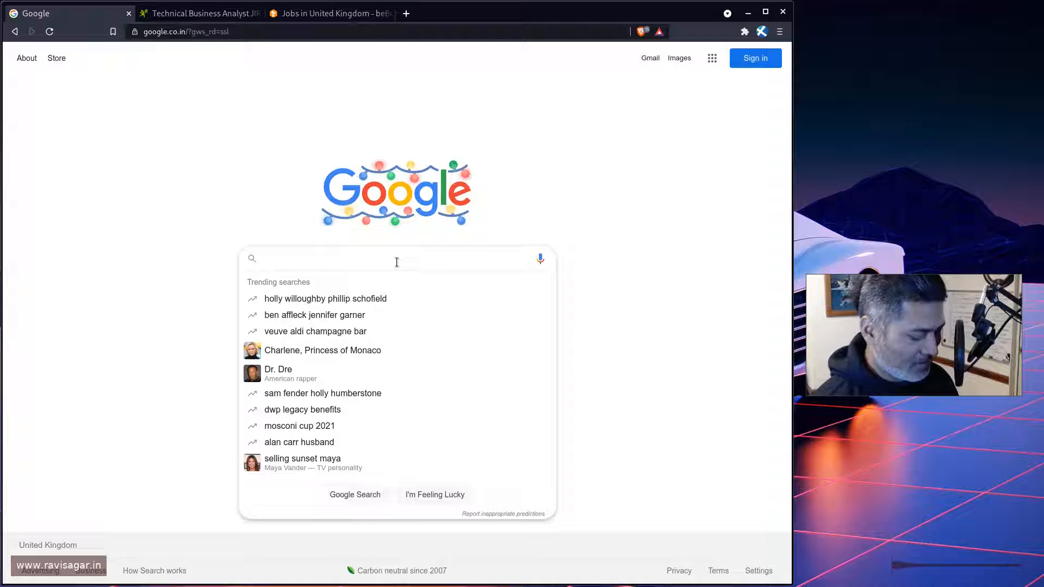
pyautogui.write('Jira jobs India')
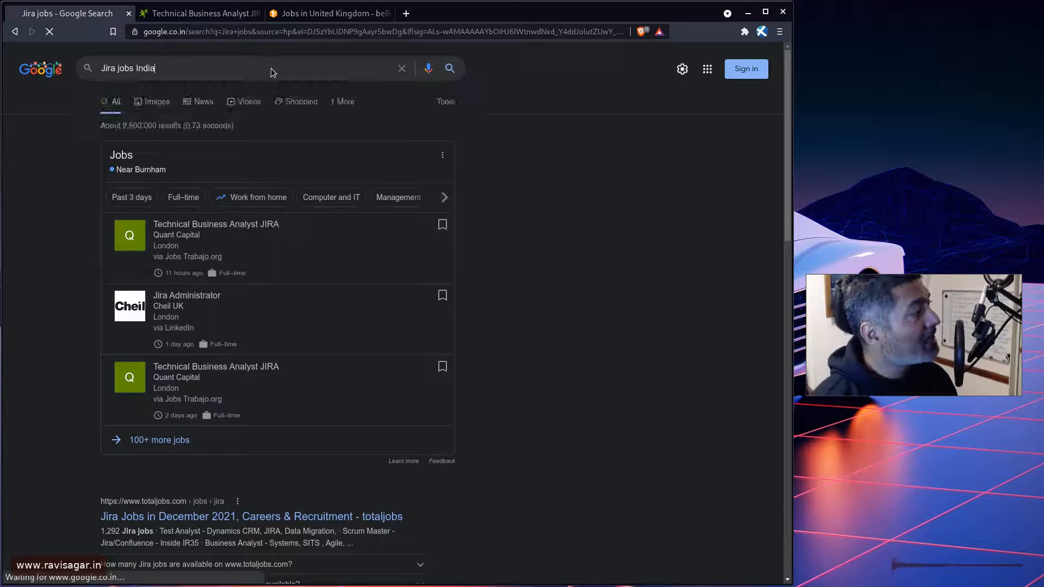
pyautogui.press('Return')
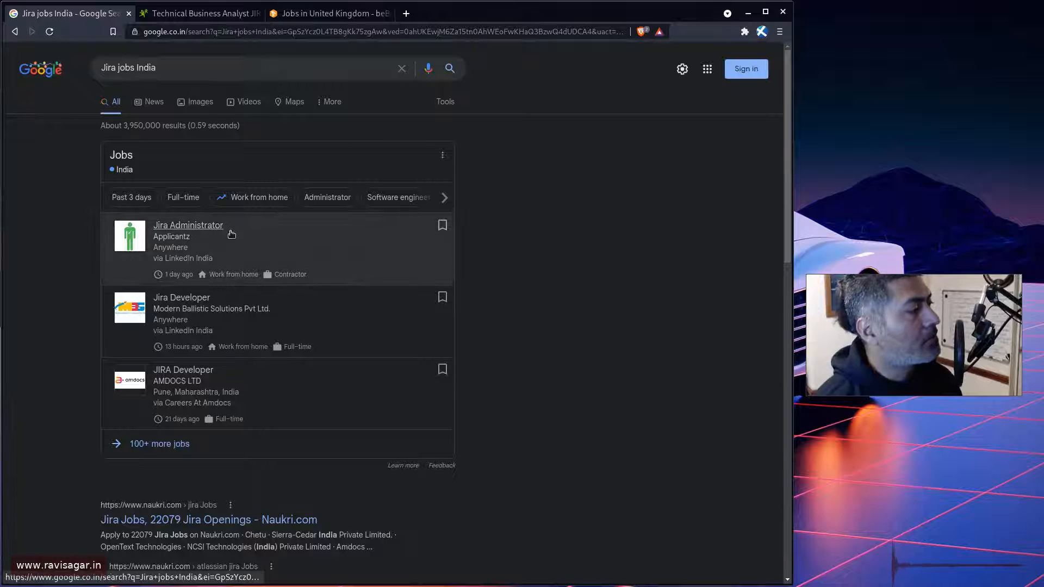
# Open the Applicantz Jira Administrator listing and expand its full description
pyautogui.click(188, 225)
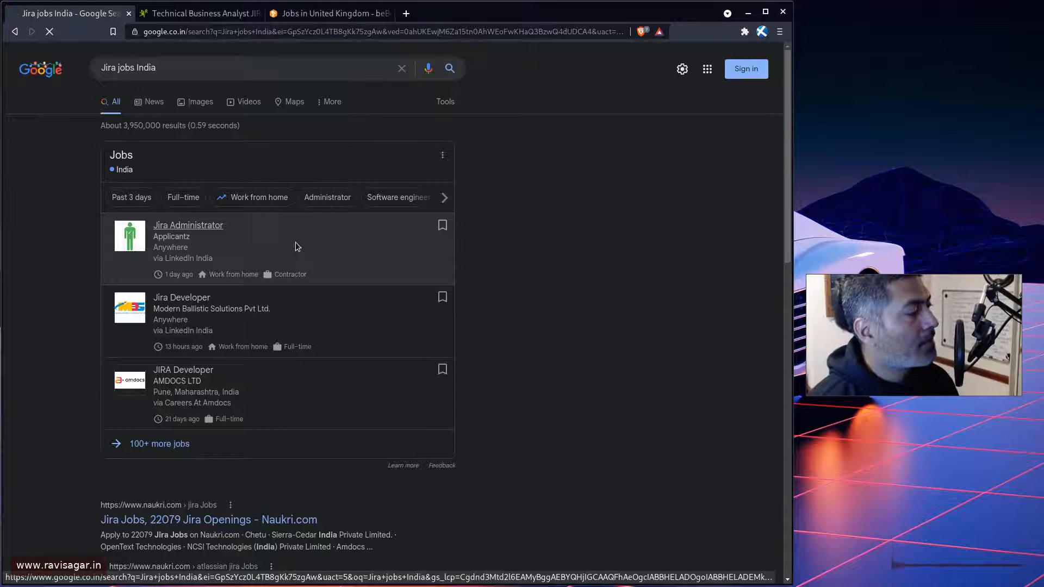
pyautogui.click(160, 443)
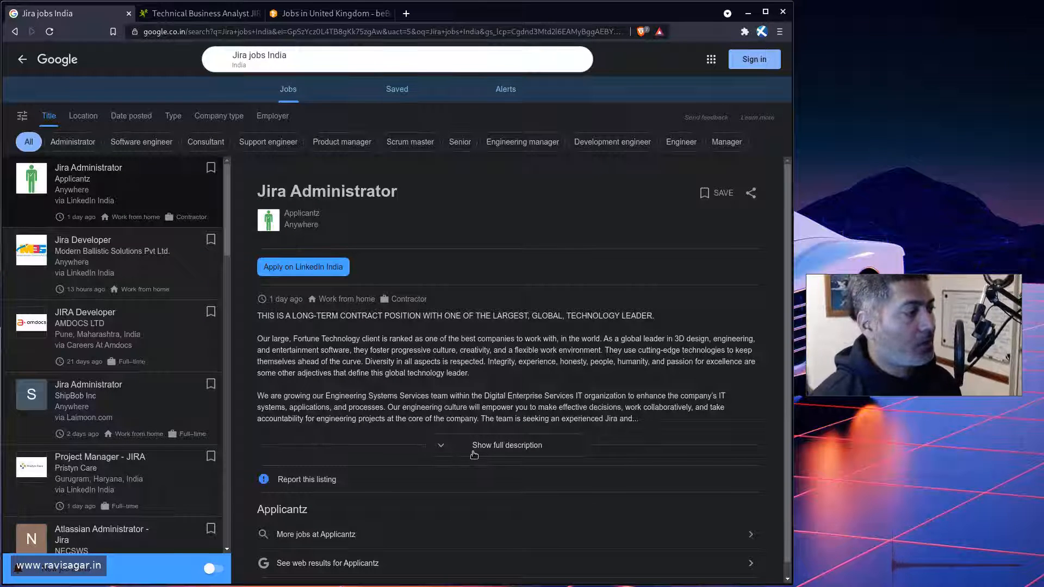
pyautogui.click(506, 445)
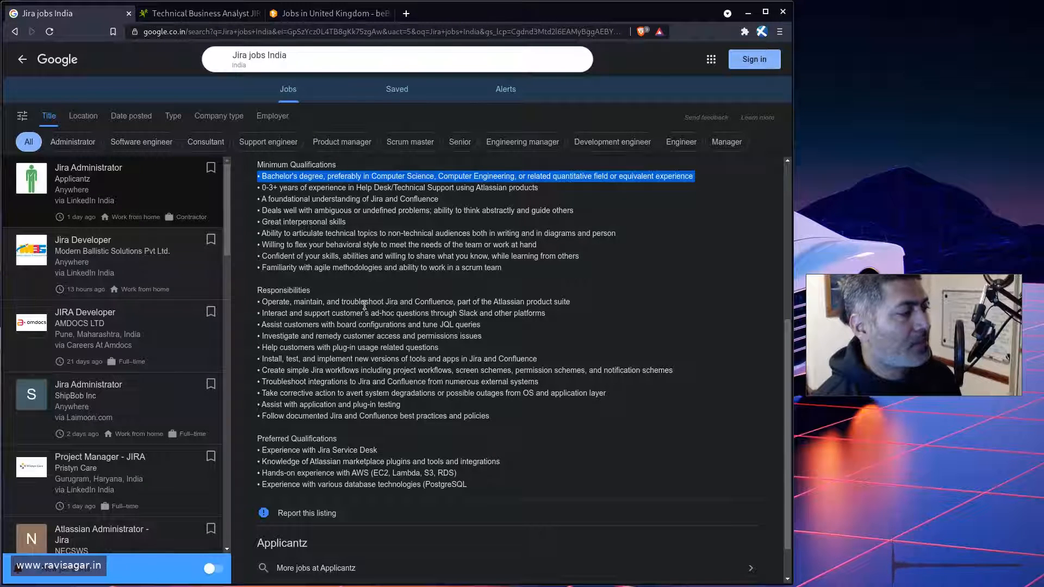
# Highlight 'troubleshoot' and the Jira Service Desk preferred qualification
pyautogui.doubleClick(362, 302)
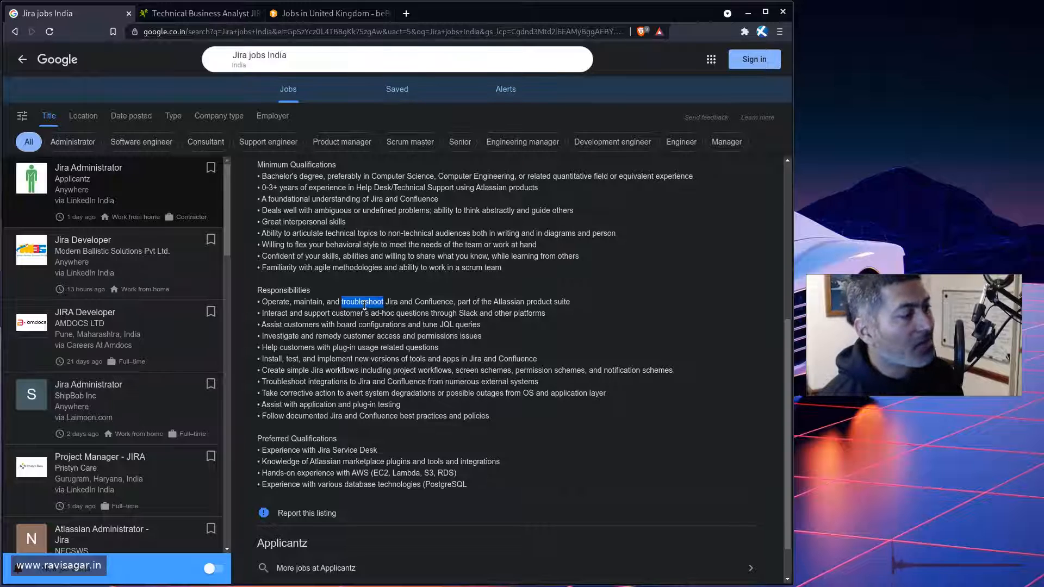
pyautogui.scroll(-3)
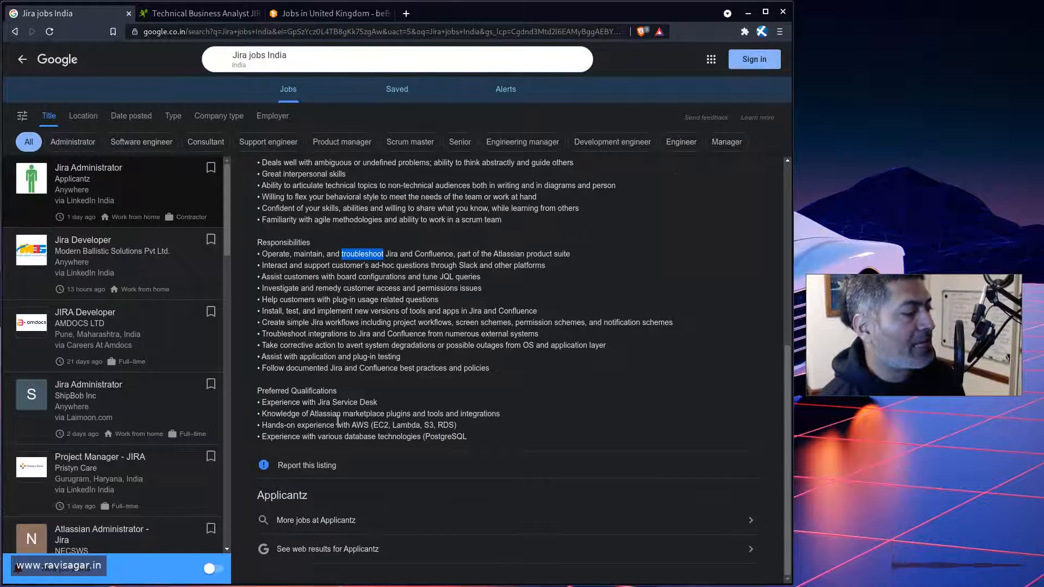
pyautogui.doubleClick(317, 403)
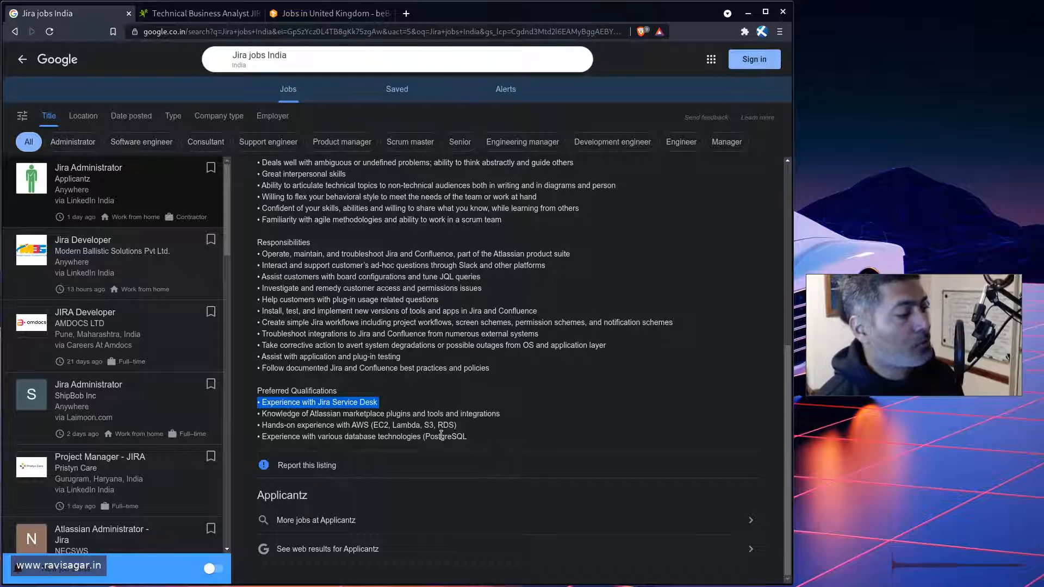
pyautogui.scroll(3)
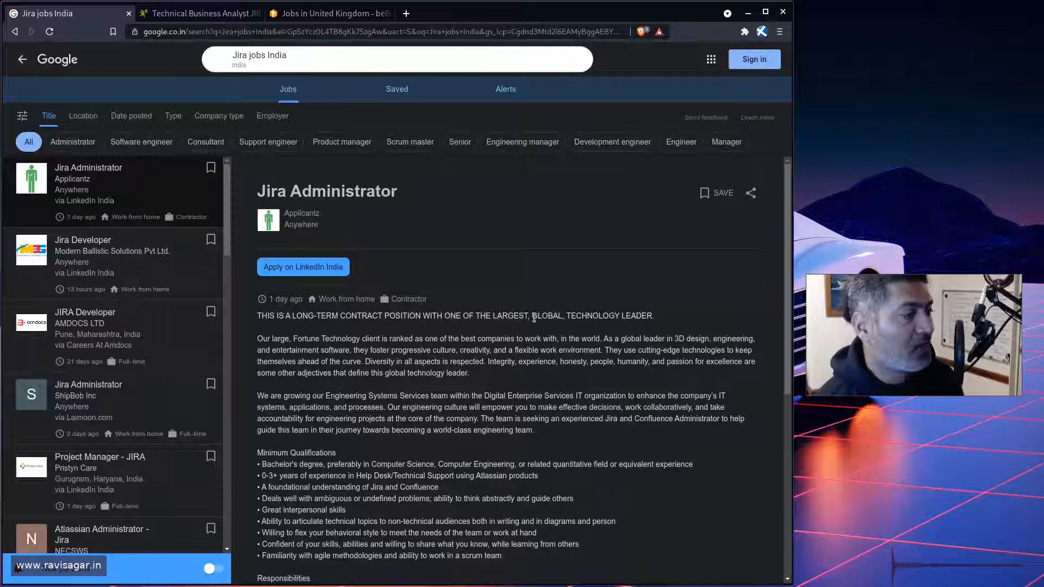
pyautogui.moveTo(248, 308)
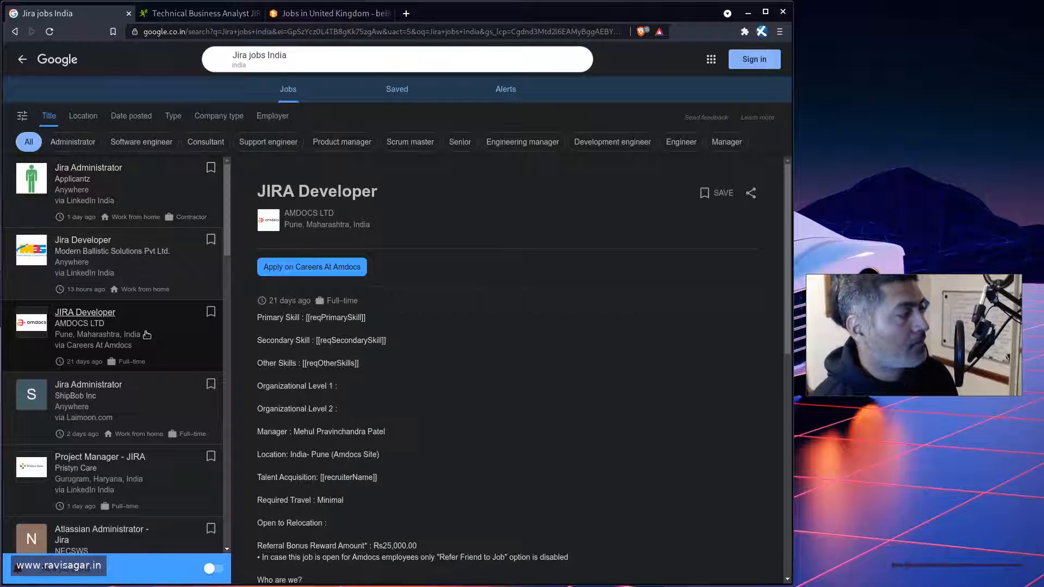
# Open the Modern Ballistic Solutions Jira Developer listing and scroll through its requirements
pyautogui.click(83, 239)
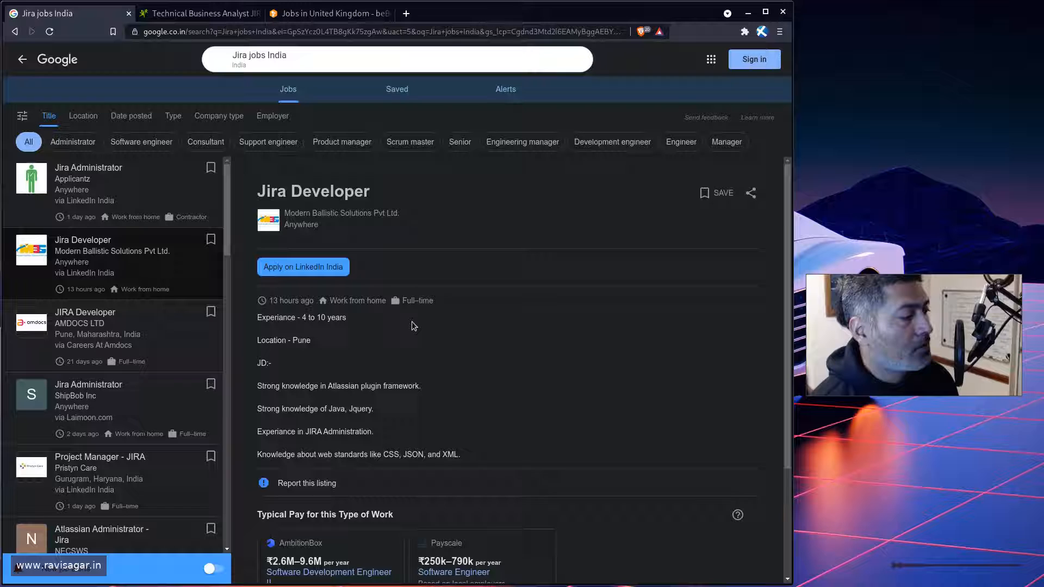
pyautogui.scroll(-3)
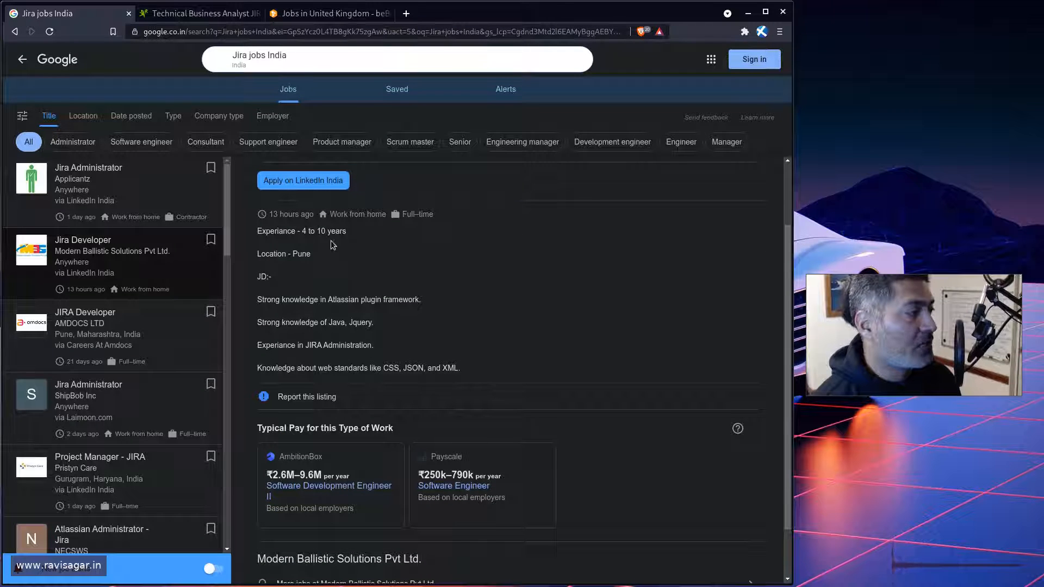
pyautogui.moveTo(418, 365)
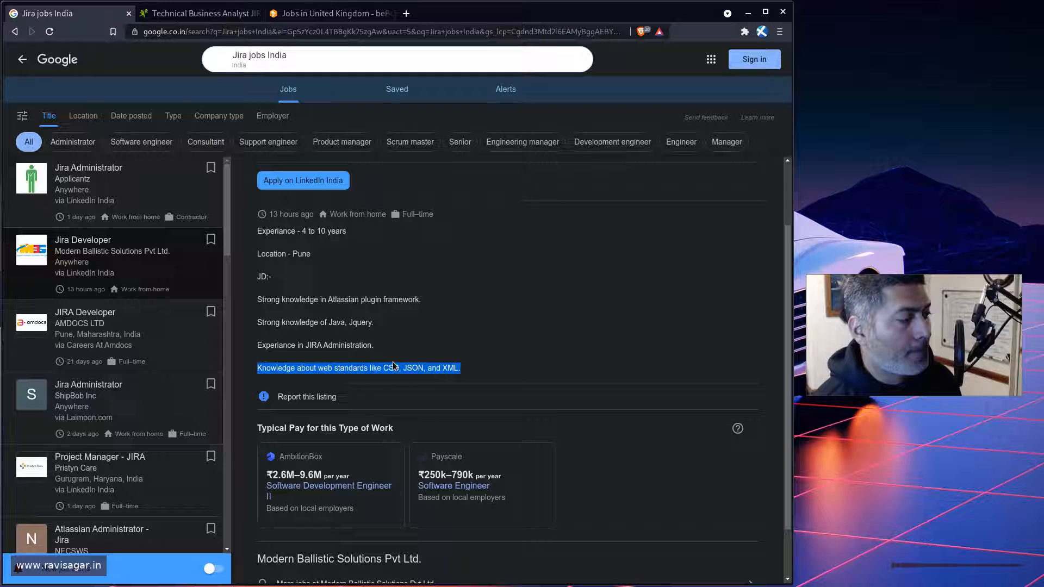
pyautogui.moveTo(122, 270)
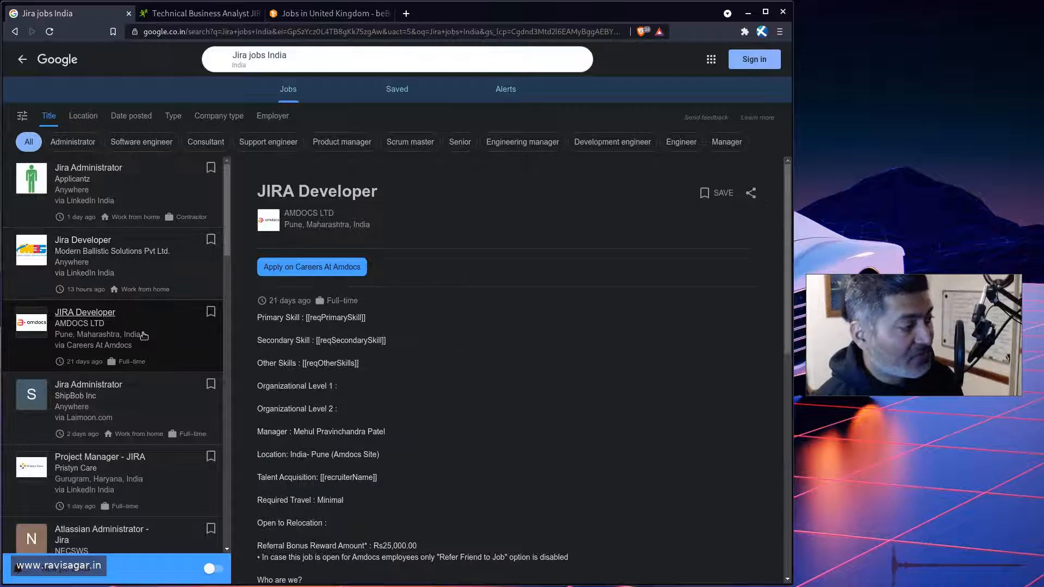
pyautogui.moveTo(396, 342)
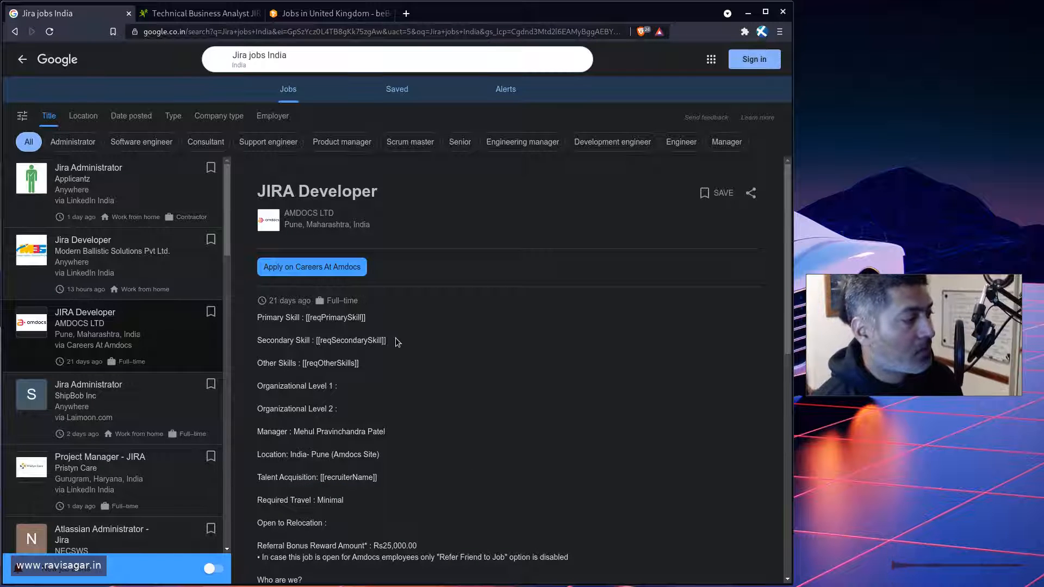
pyautogui.scroll(-3)
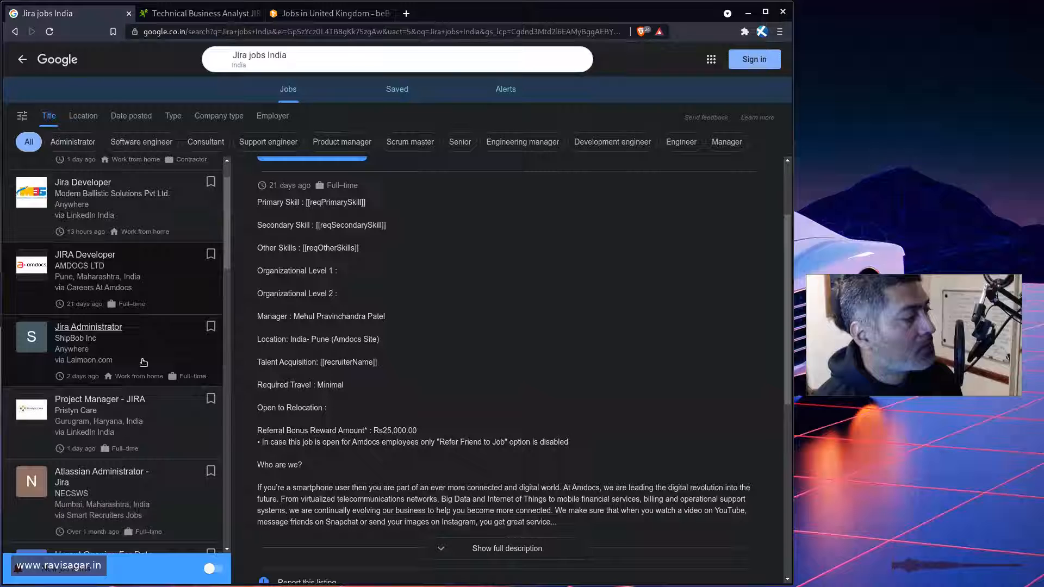
# View the ShipBob Jira Administrator listing, then read the Pristyn Care Project Manager - JIRA requirements
pyautogui.click(88, 326)
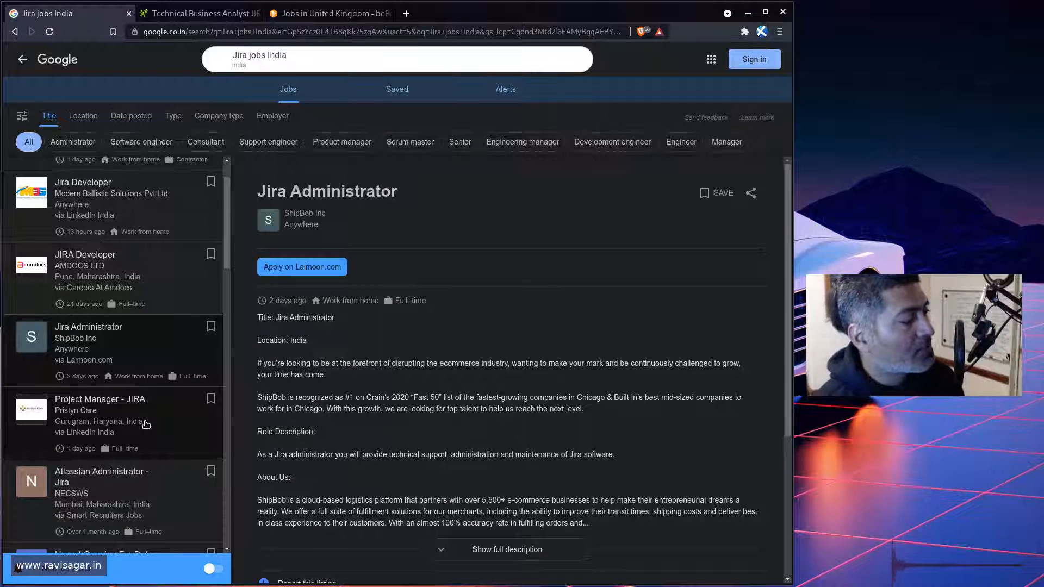
pyautogui.click(100, 399)
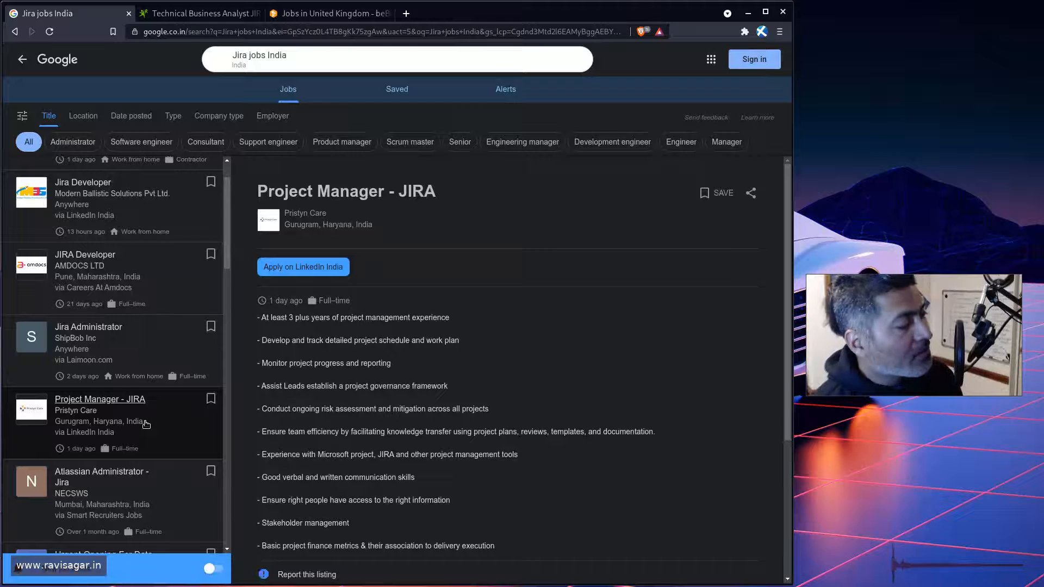
pyautogui.scroll(-3)
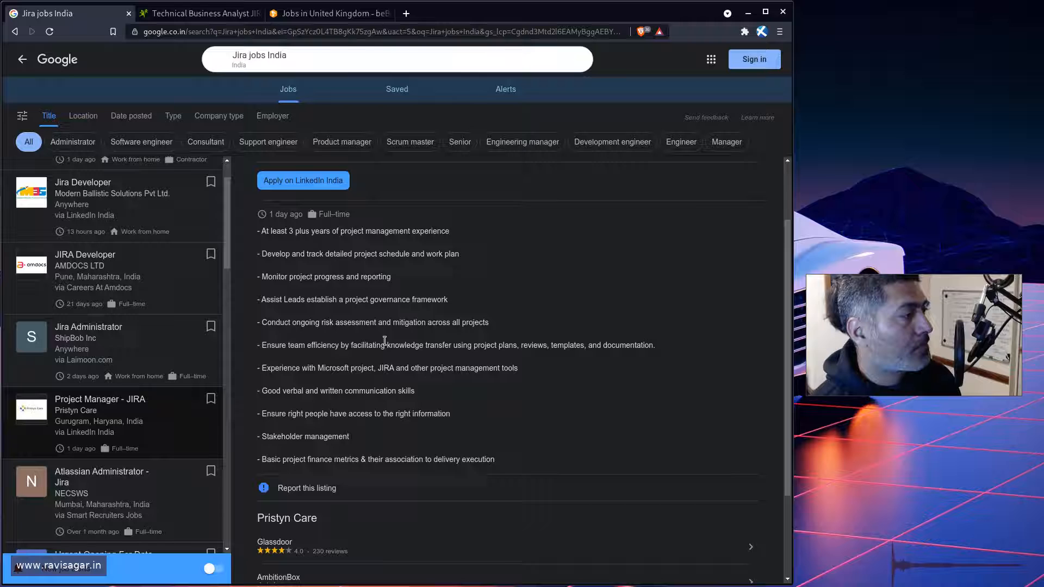
pyautogui.scroll(3)
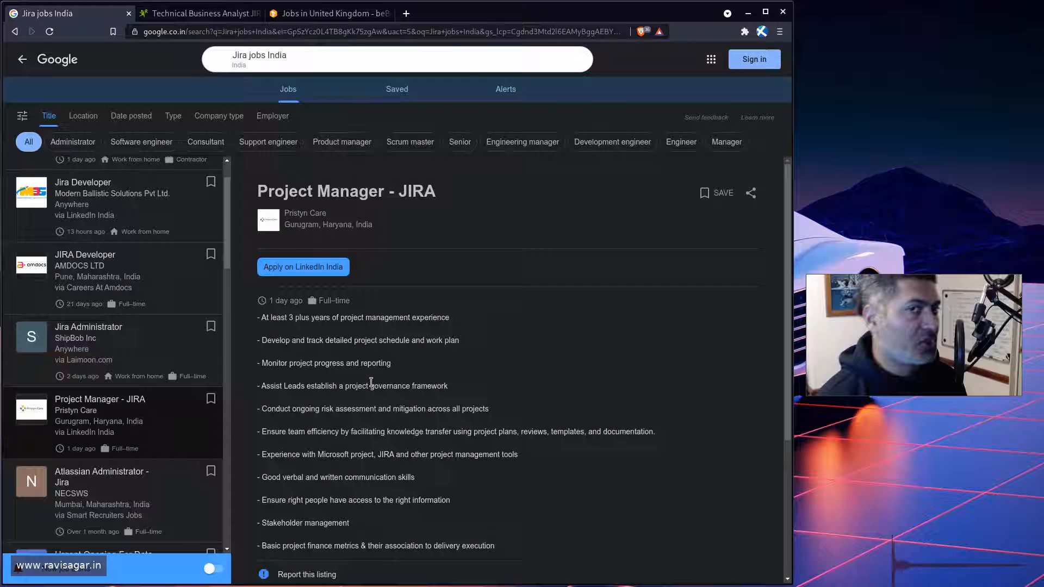
pyautogui.scroll(-3)
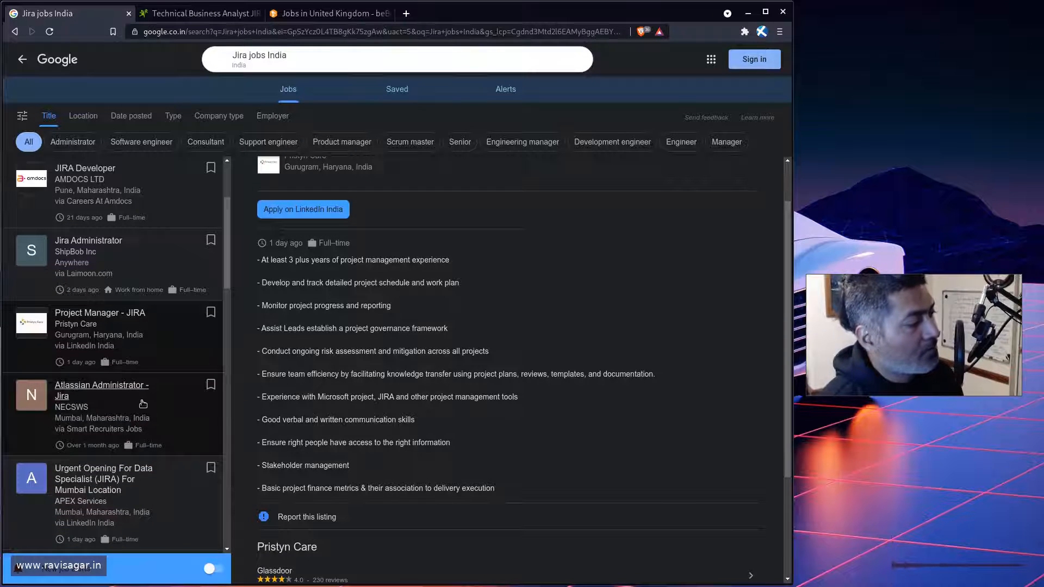
# Review the NECSWS Atlassian Administrator - Jira requirements, responsibilities and typical pay
pyautogui.click(102, 391)
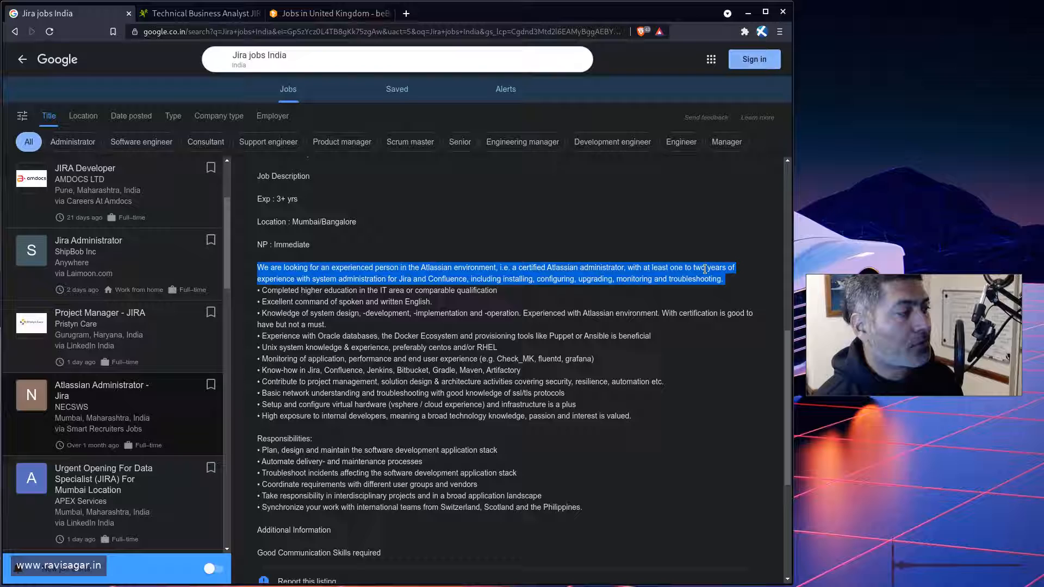
pyautogui.moveTo(313, 318)
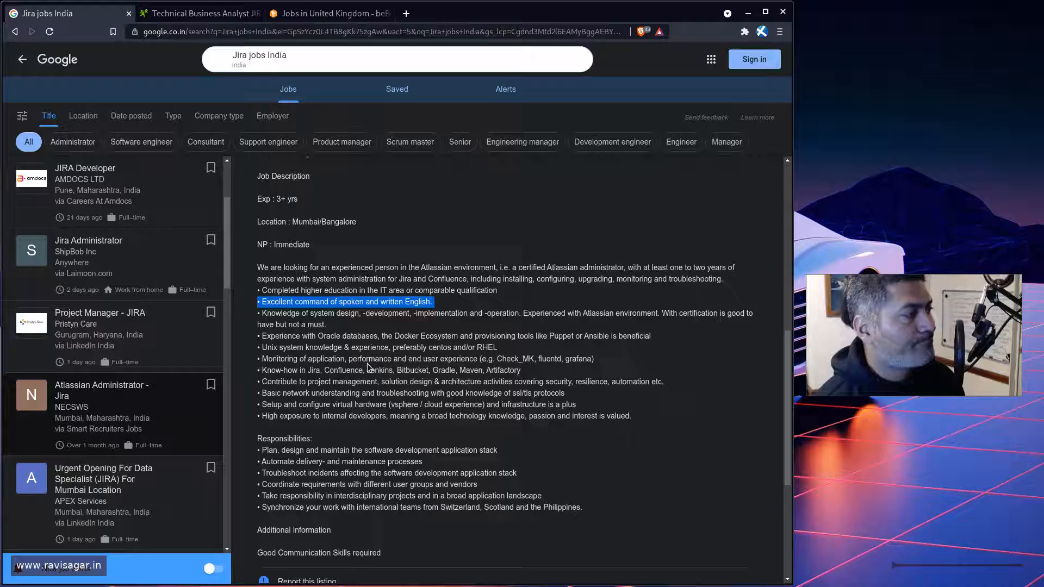
pyautogui.scroll(3)
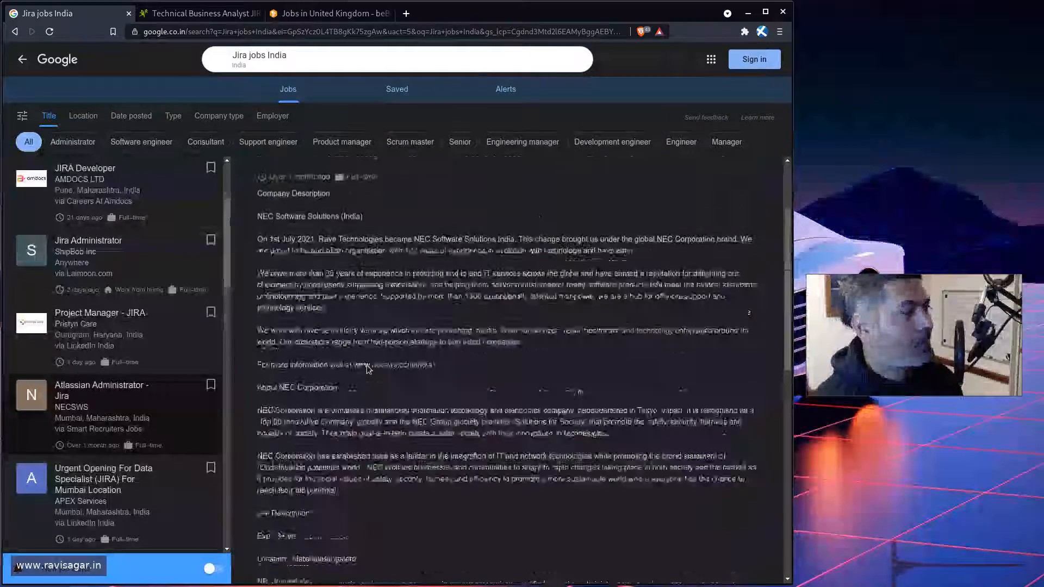
pyautogui.scroll(-3)
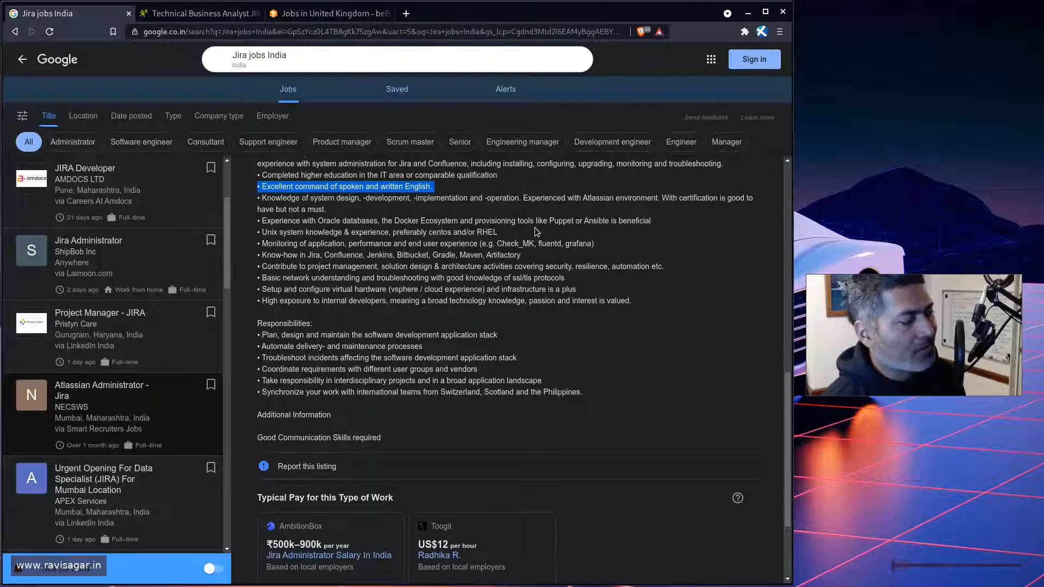
pyautogui.scroll(-3)
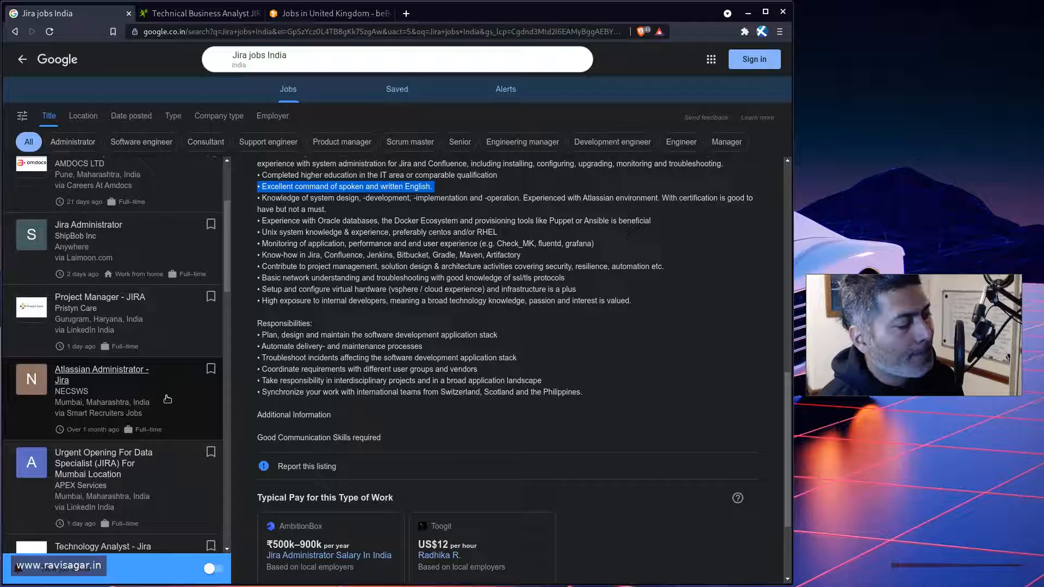
pyautogui.scroll(-3)
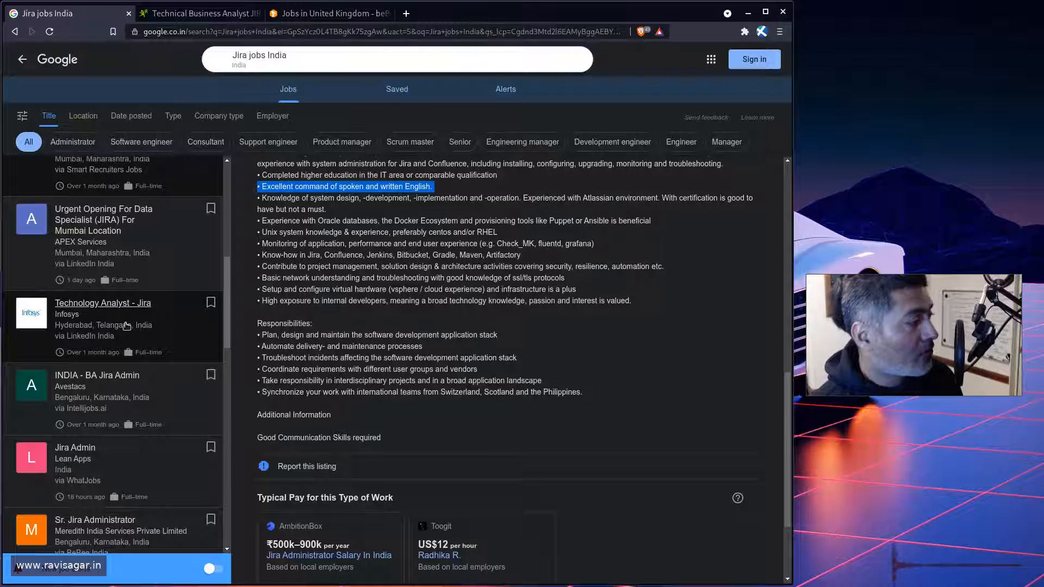